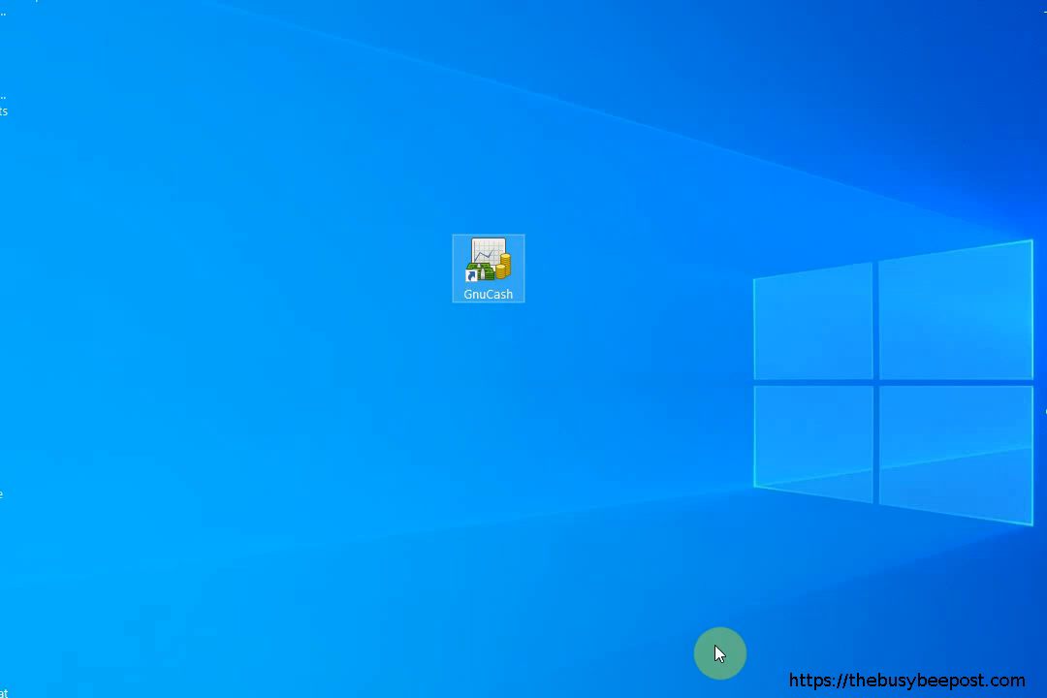
- Launch GnuCash from the desktop shortcut, loading the Kats.gnucash book
double_click(488, 267)
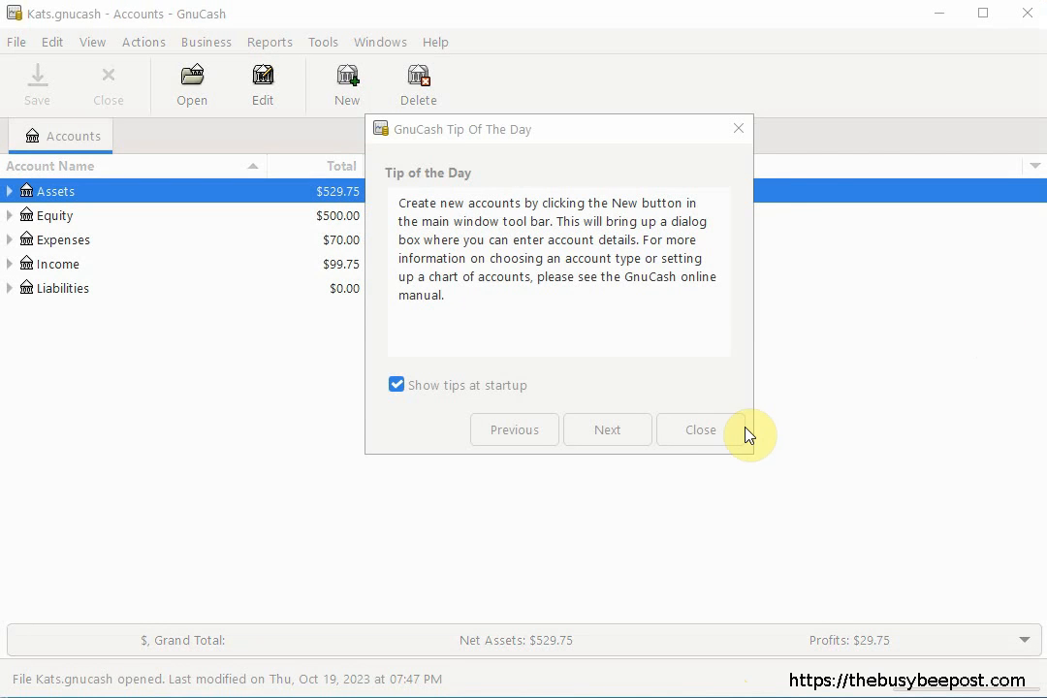
- Dismiss the Tip of the Day to reveal the expanded chart of accounts
click(700, 430)
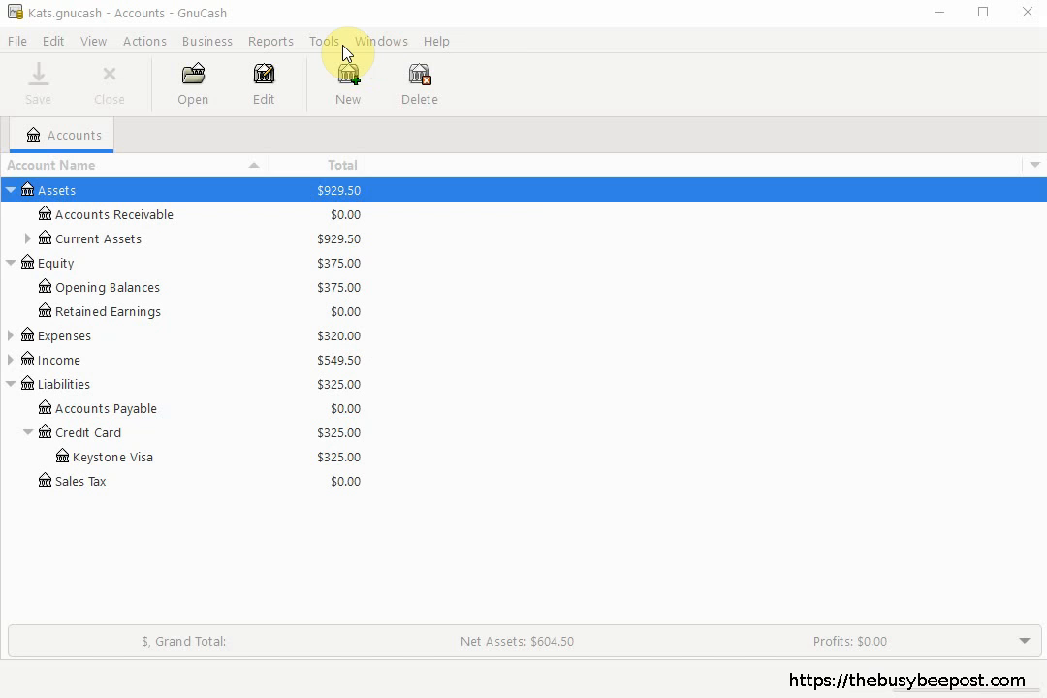
mouse_move(271, 41)
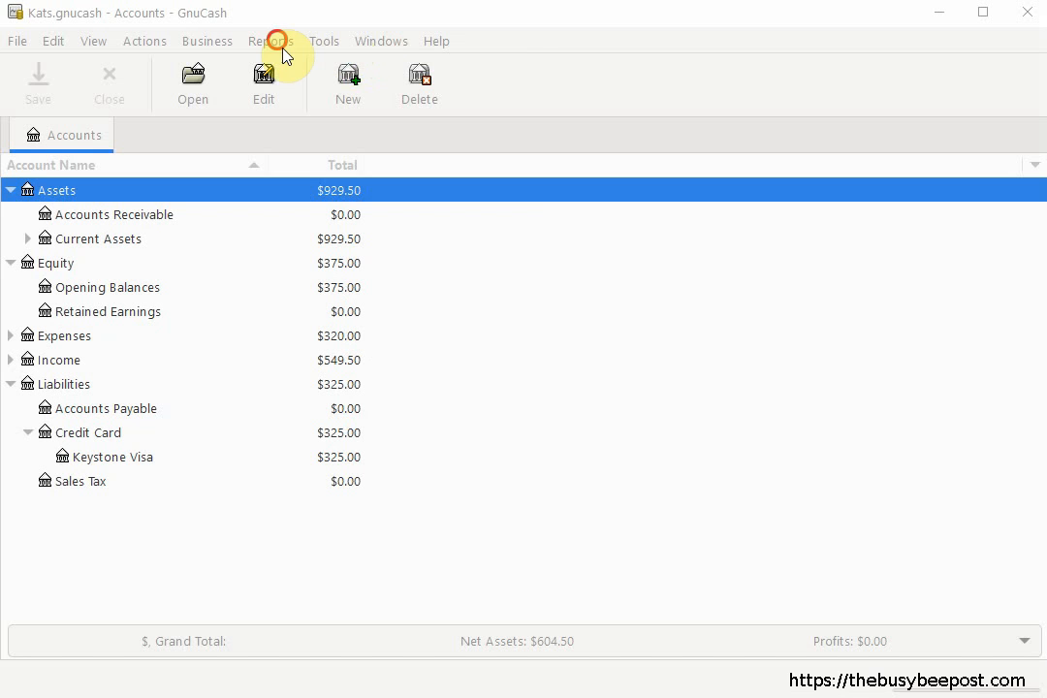
- Bring up the Reports menu to reach the Cash Flow report
click(271, 41)
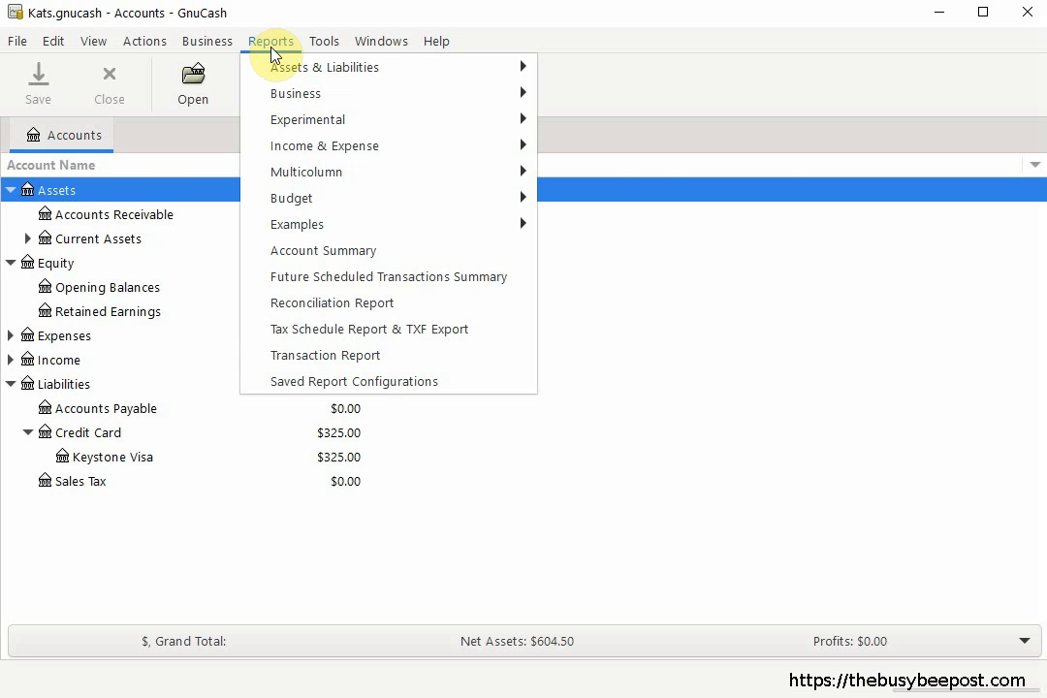
mouse_move(325, 145)
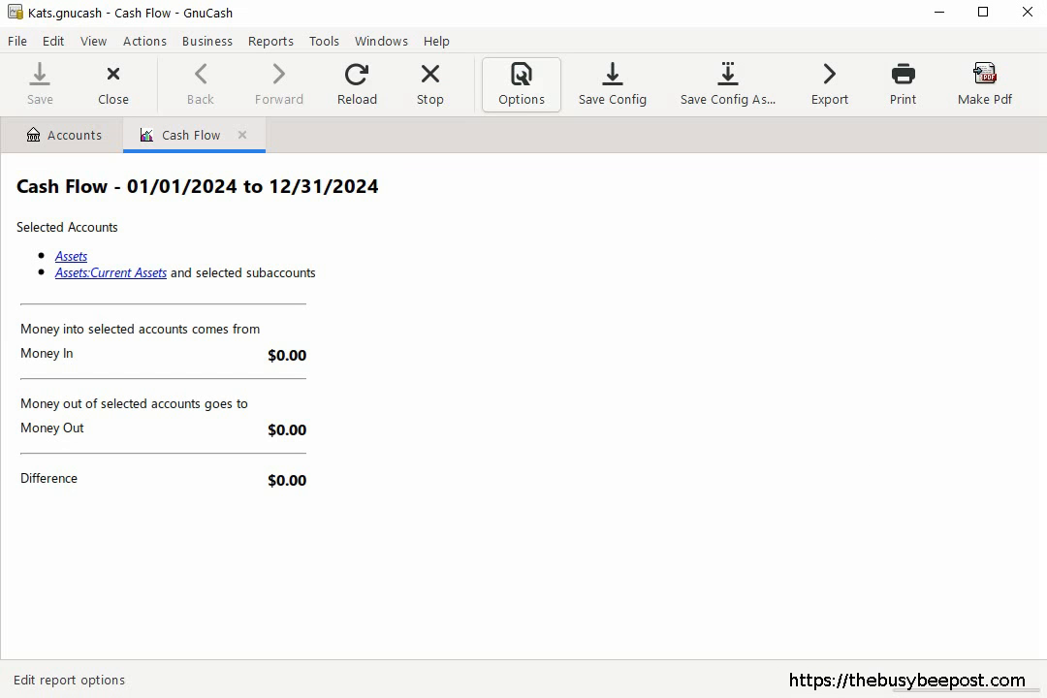
mouse_move(920, 401)
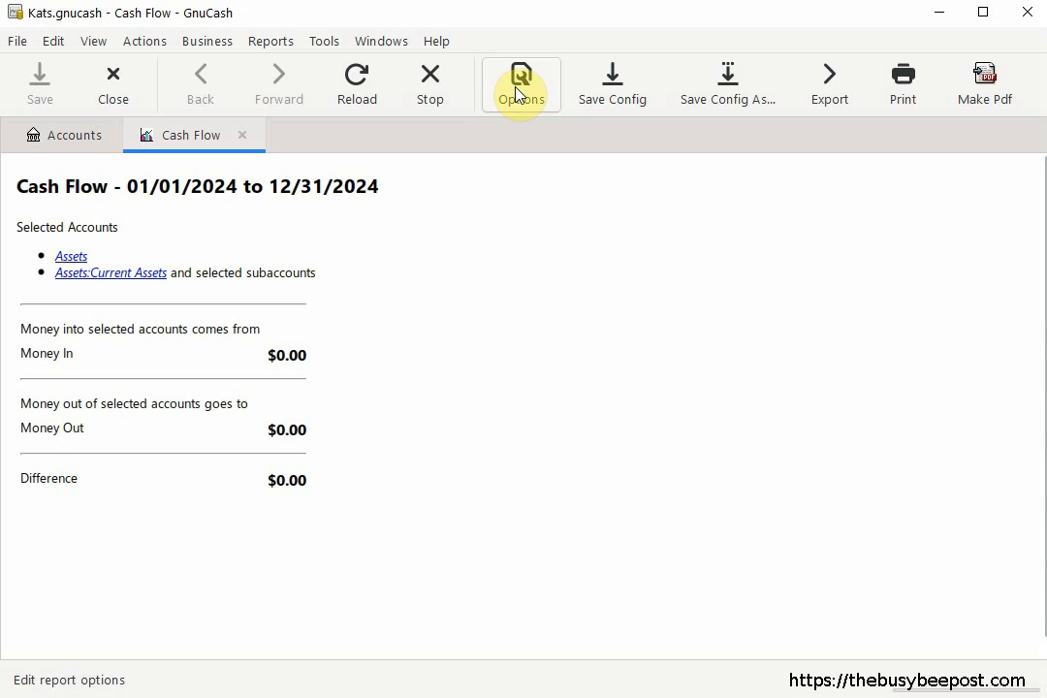
- Set the Cash Flow report's start date to Start of previous year in General options
click(520, 85)
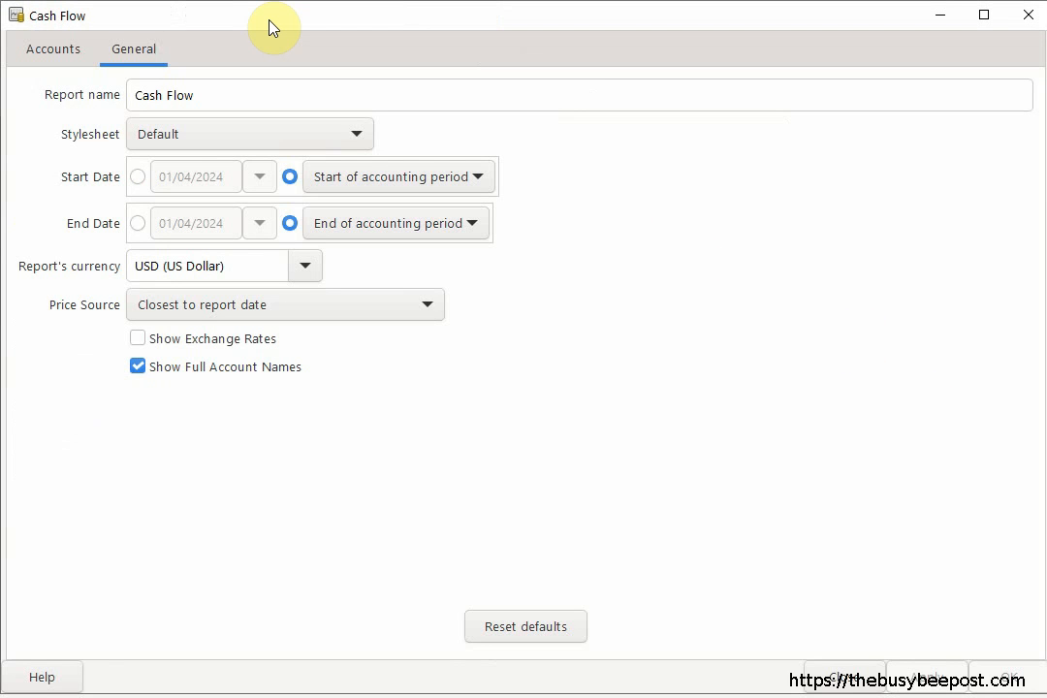
click(134, 50)
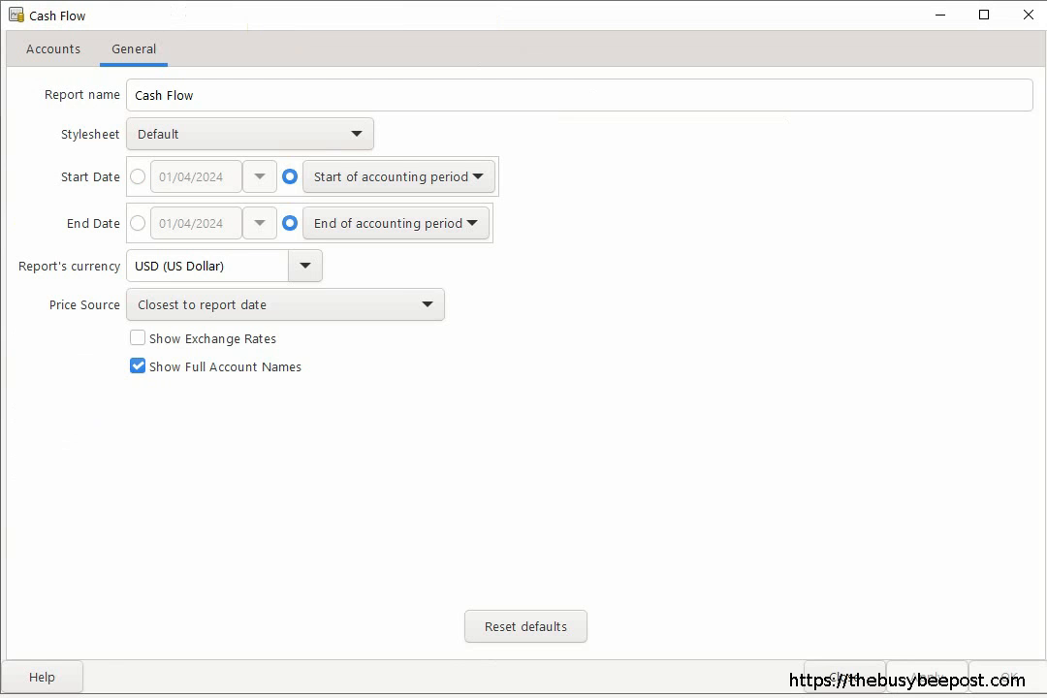
mouse_move(682, 423)
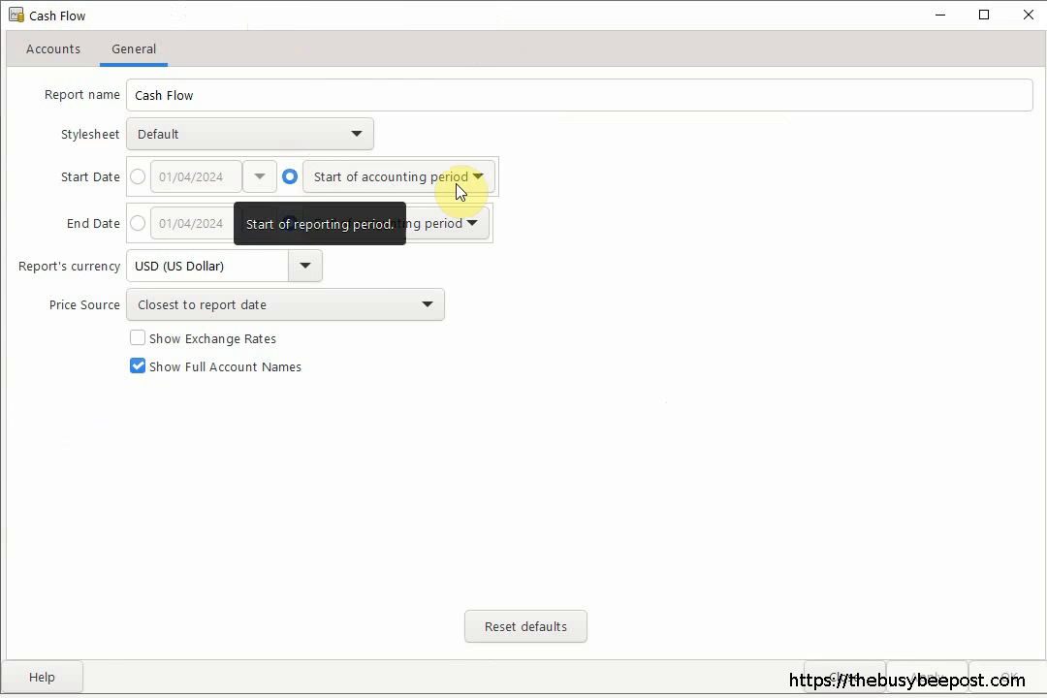
click(397, 176)
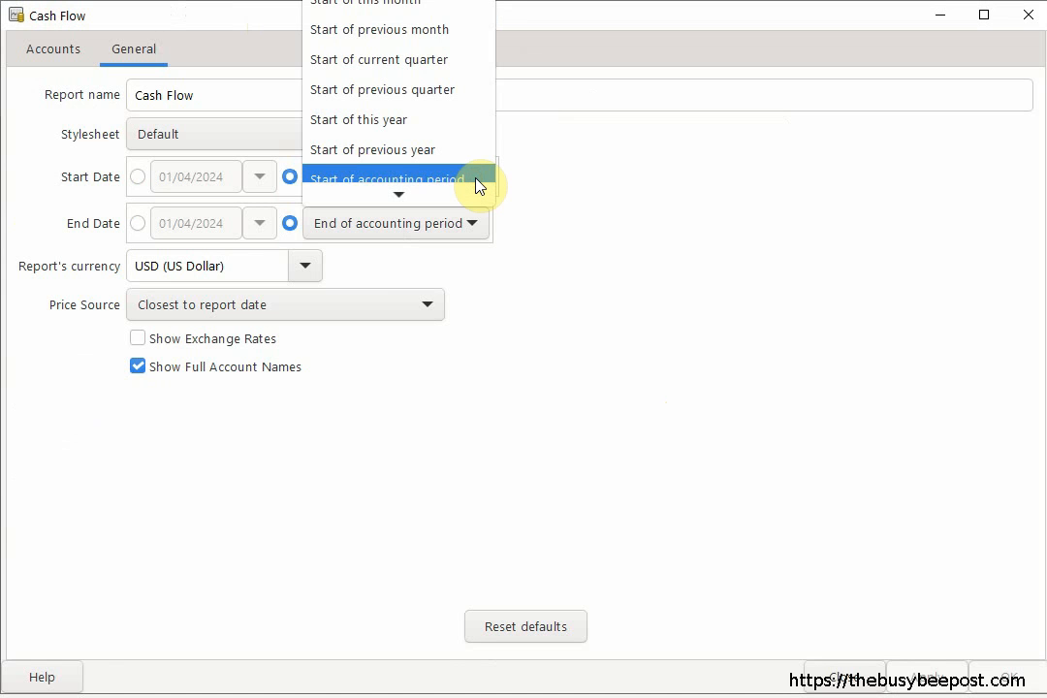
click(372, 150)
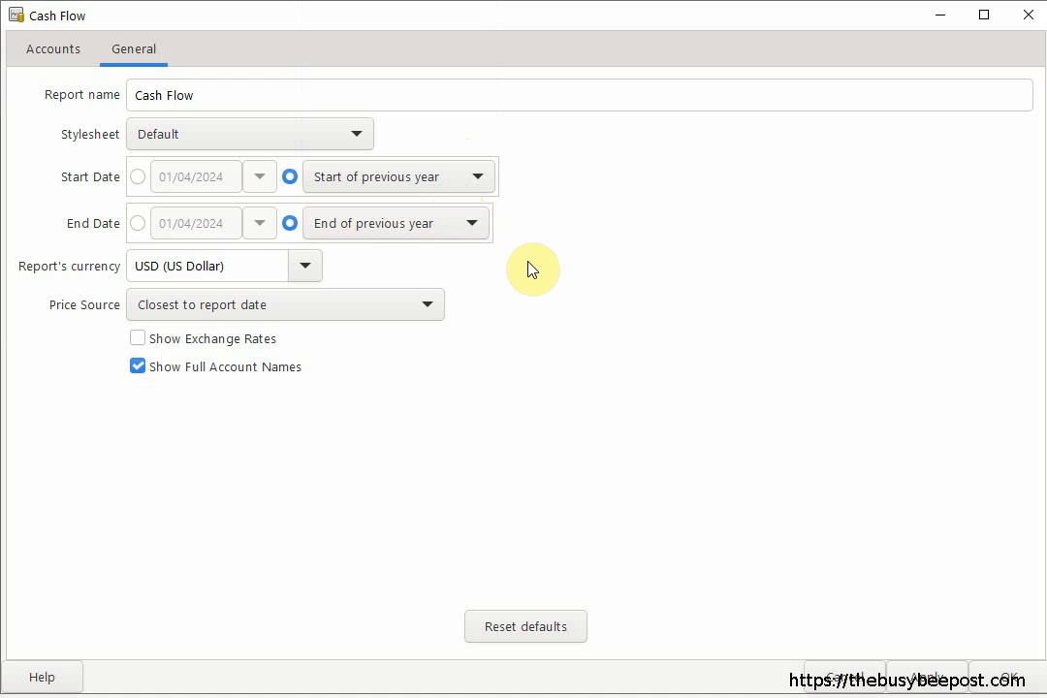
mouse_move(124, 249)
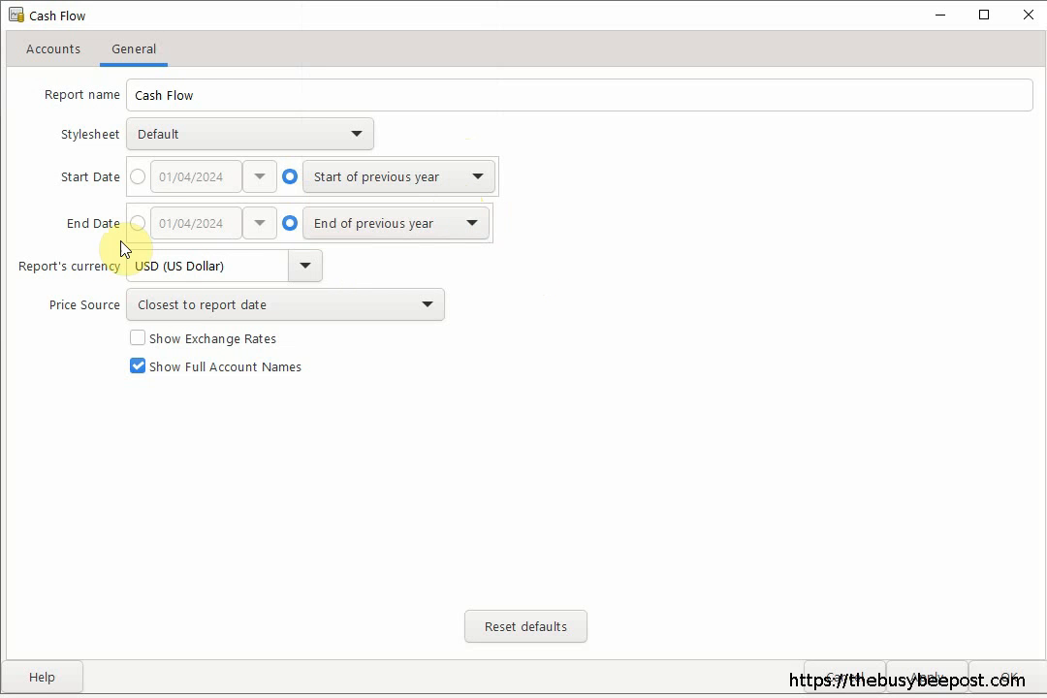
mouse_move(138, 176)
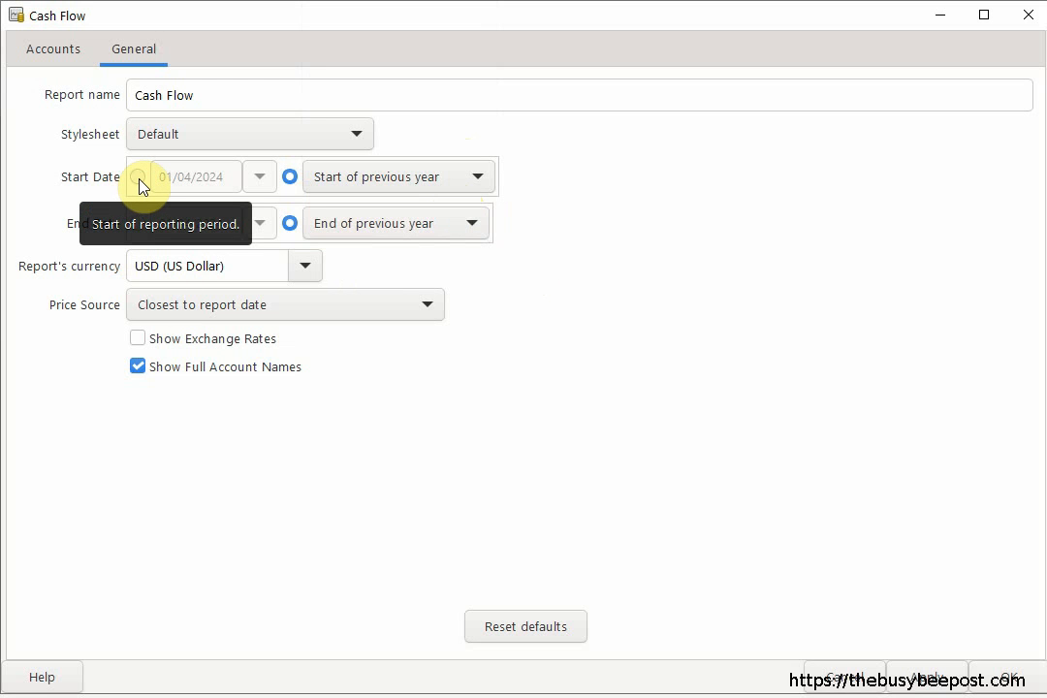
- Briefly toggle the start date to a fixed calendar date, then restore the relative period
click(140, 177)
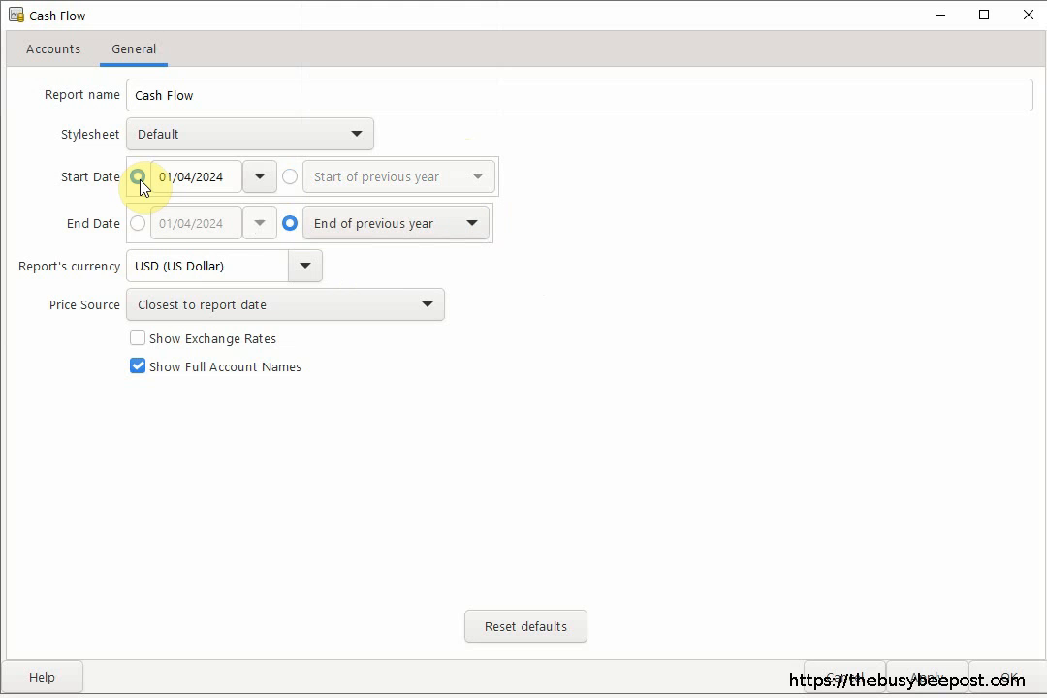
click(260, 177)
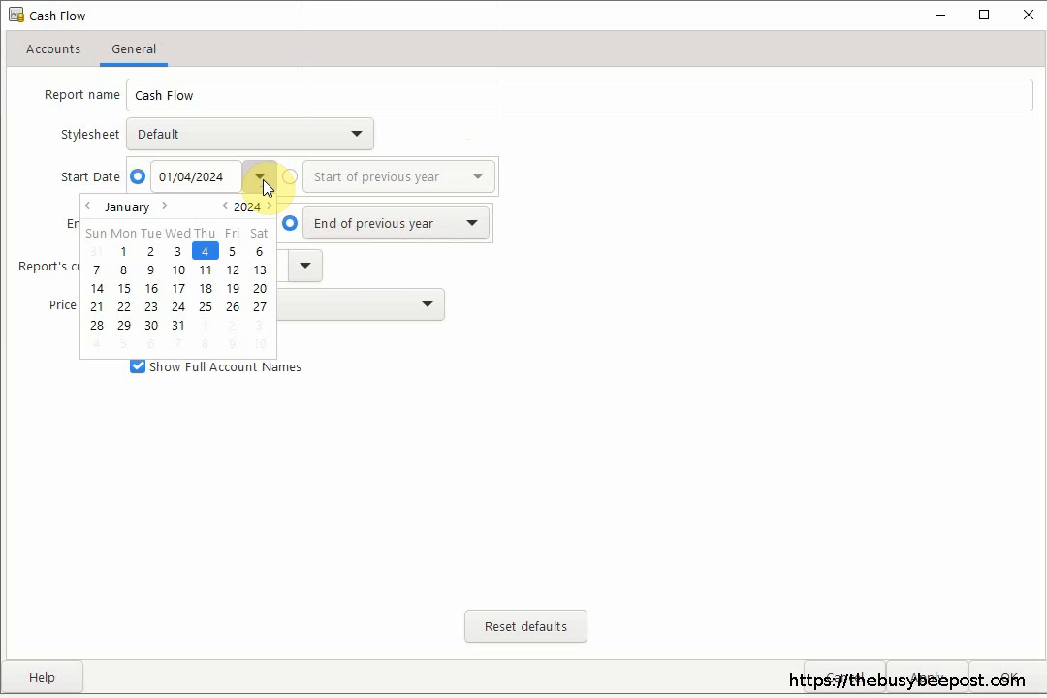
click(259, 177)
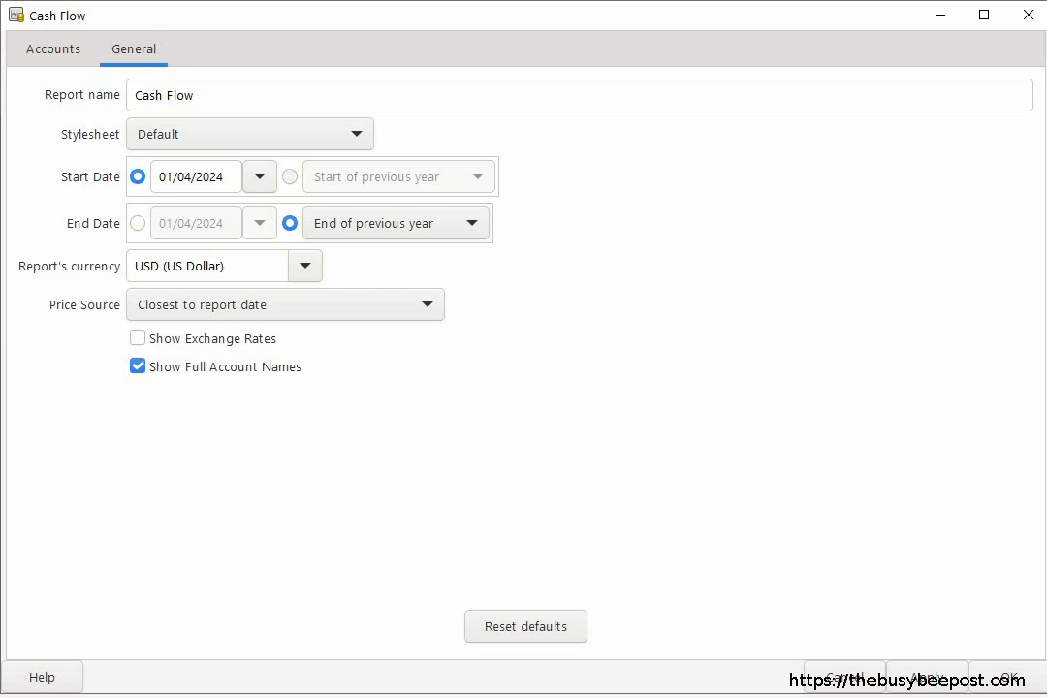
click(288, 176)
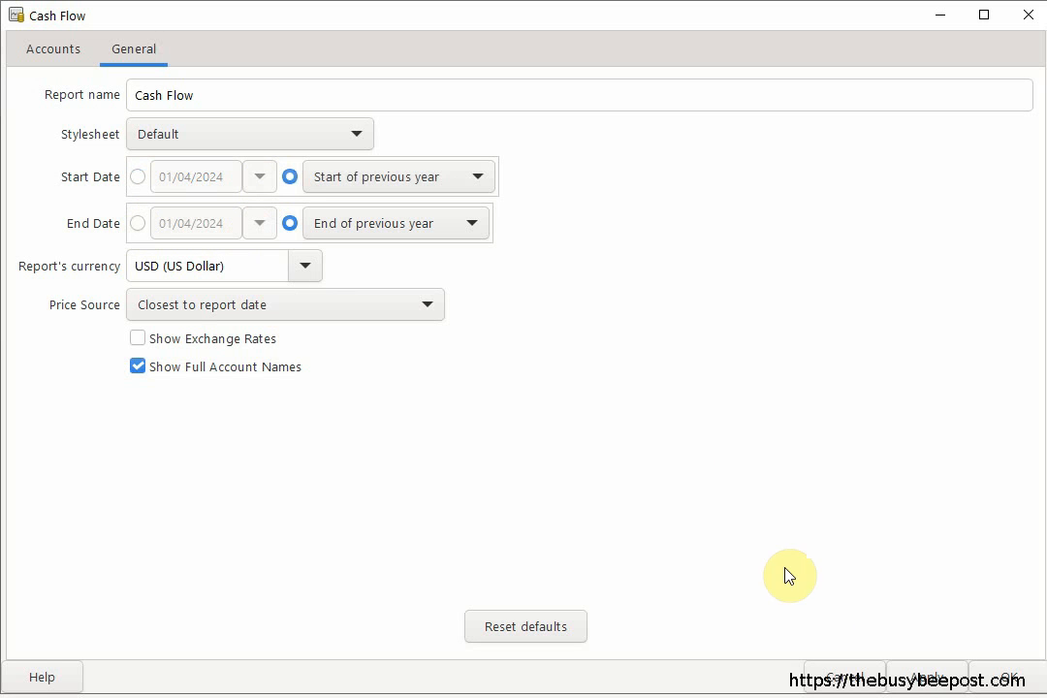
- Apply the dates so the Cash Flow report covers 01/01/2023–12/31/2023 with a $929.50 difference
click(1008, 675)
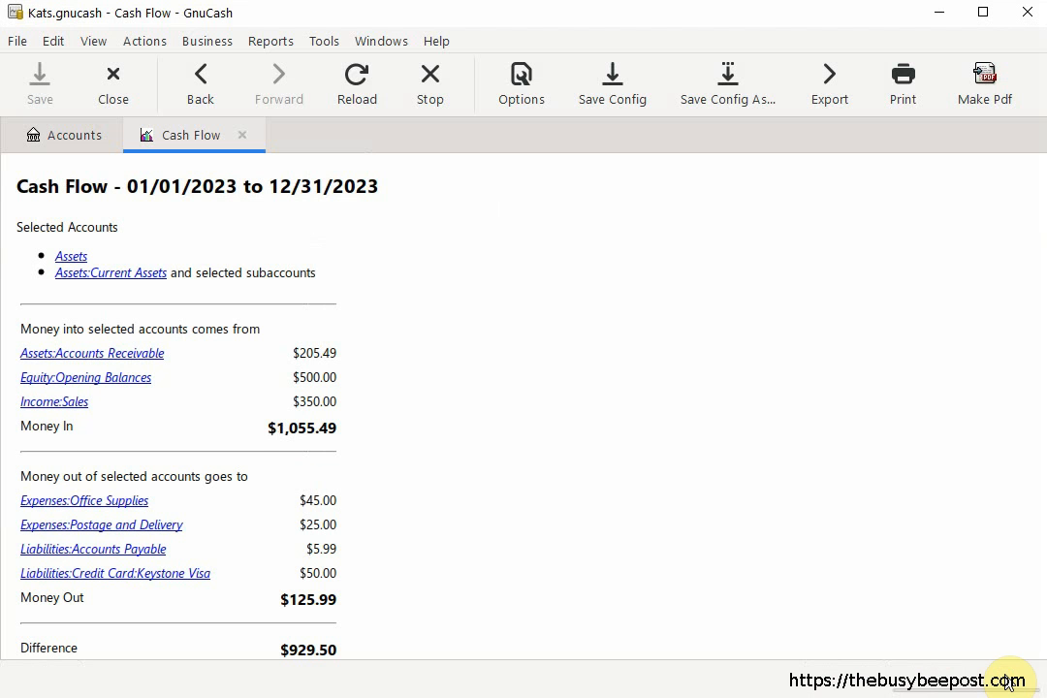
mouse_move(244, 213)
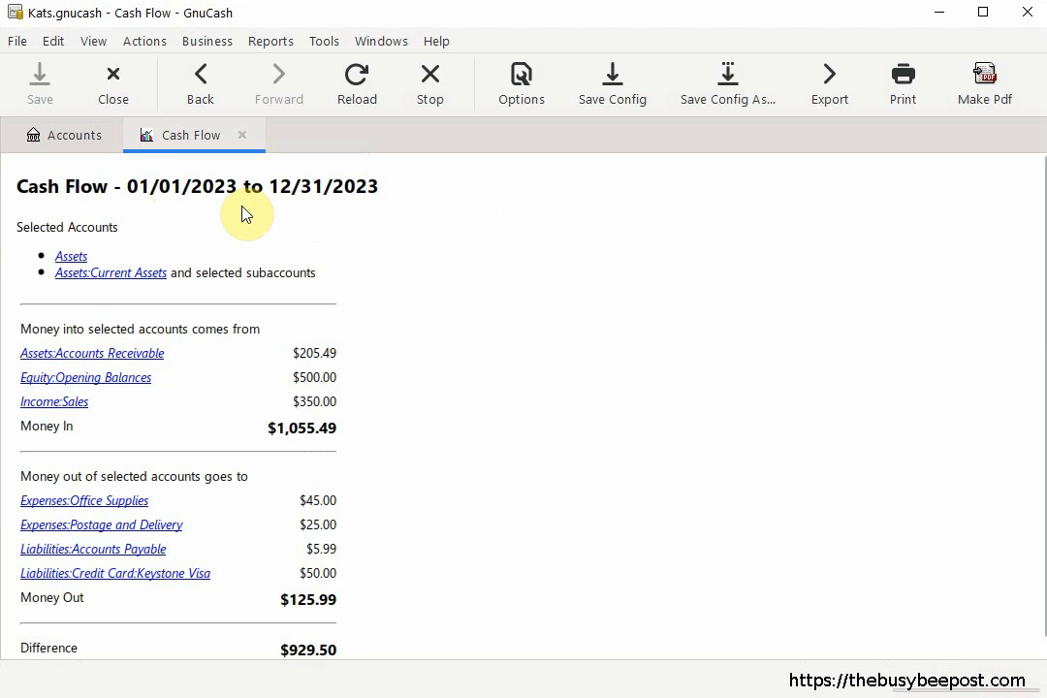
mouse_move(1004, 677)
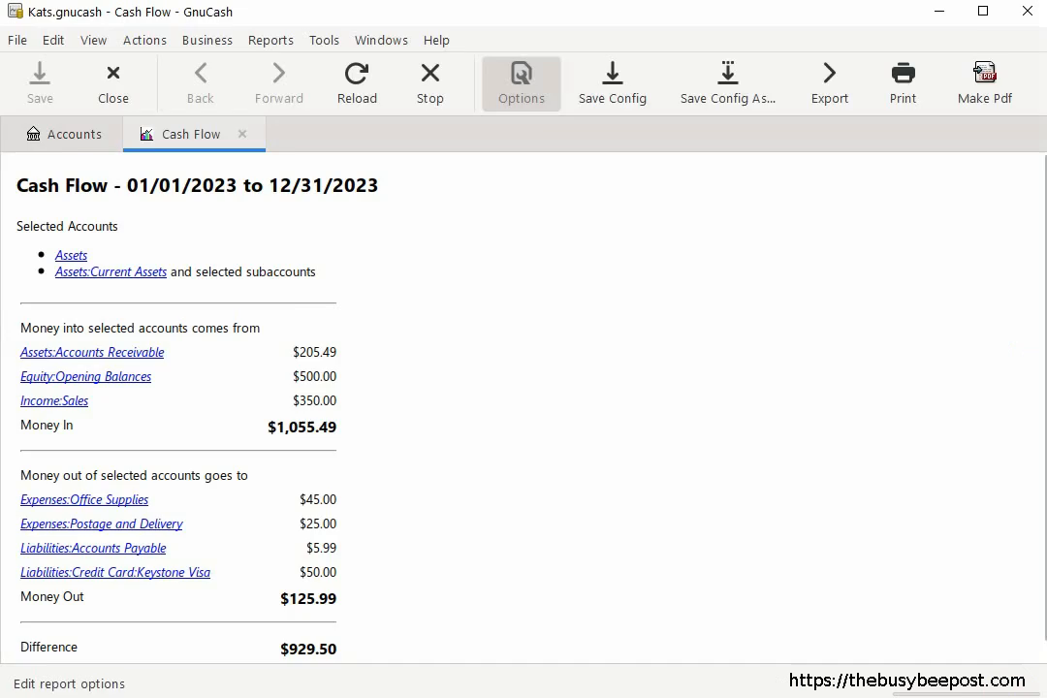
click(520, 81)
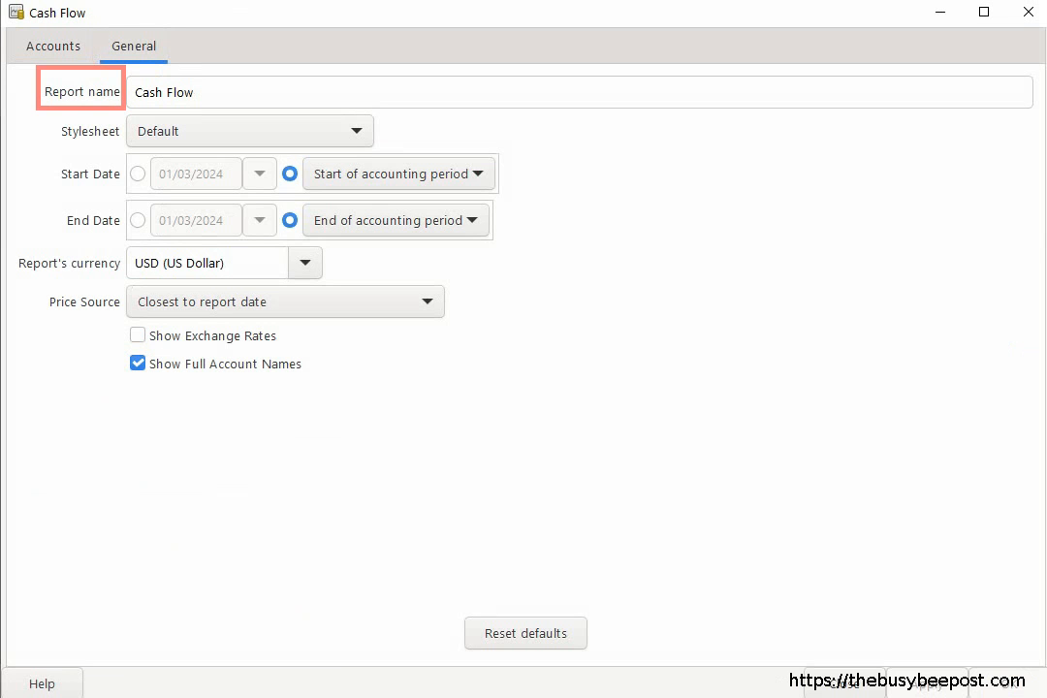
click(578, 93)
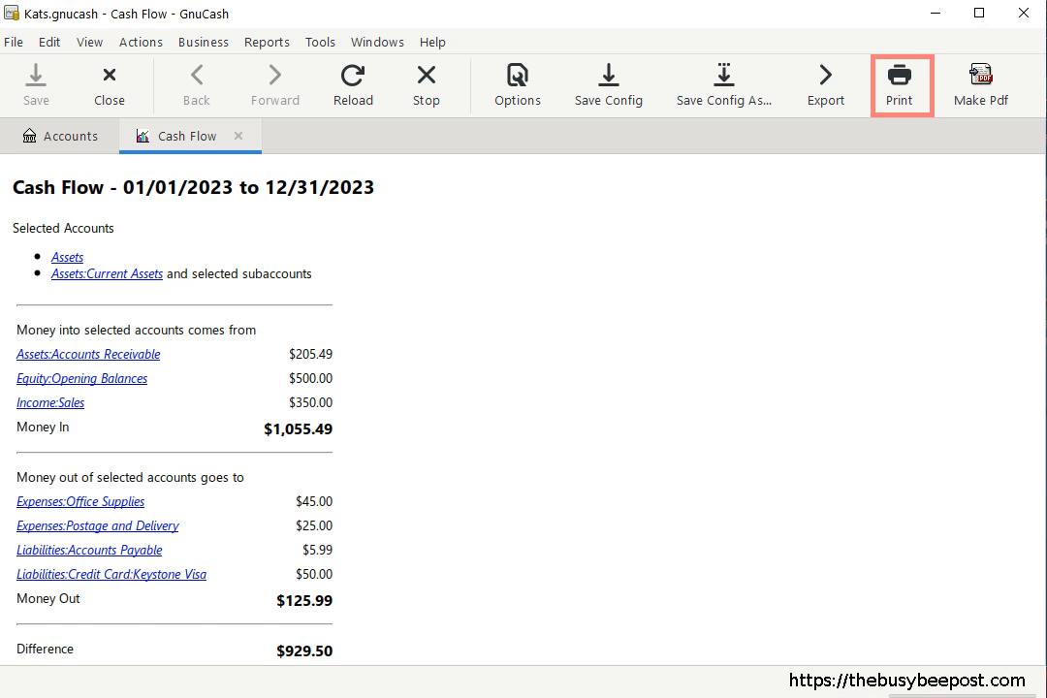
mouse_move(901, 85)
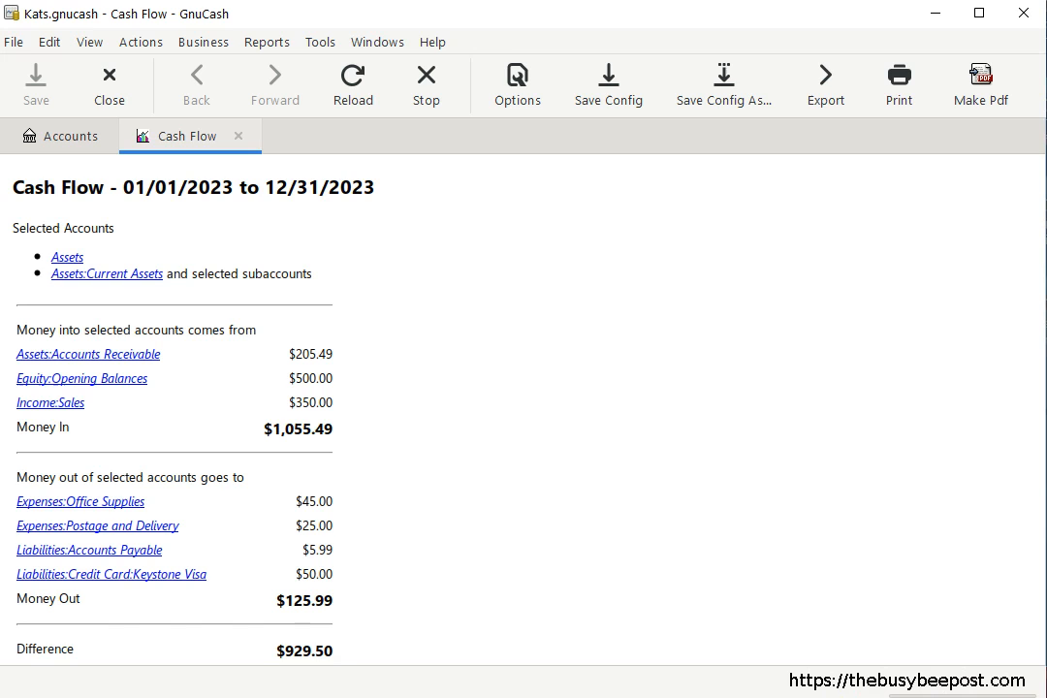
- Close the Cash Flow report and bring up the Reports menu for Profit & Loss
click(62, 136)
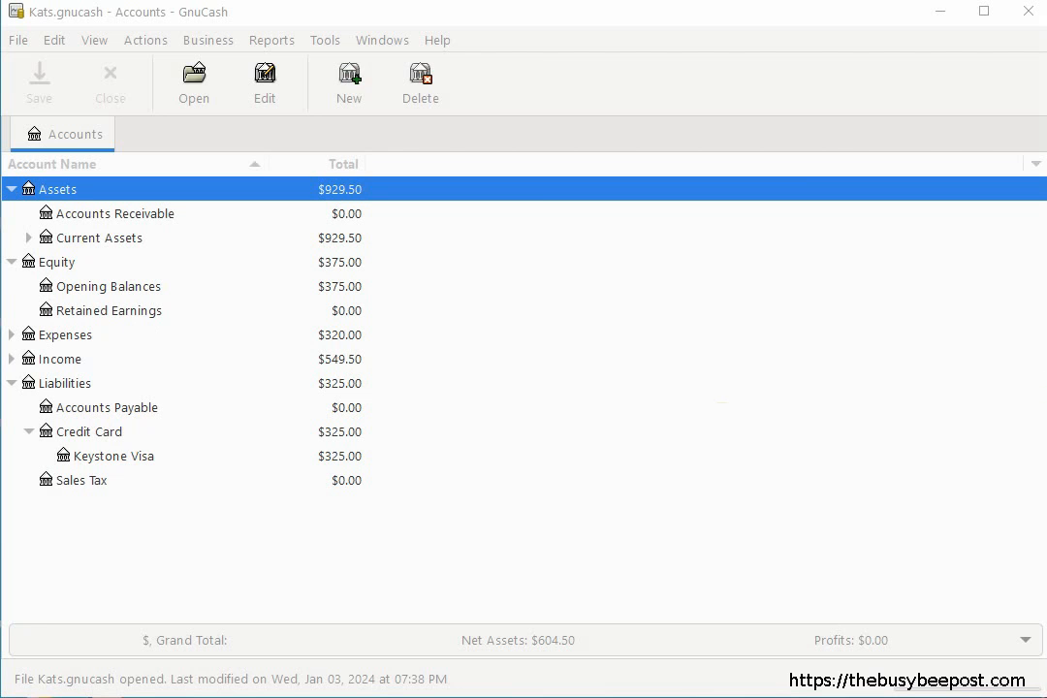
click(271, 38)
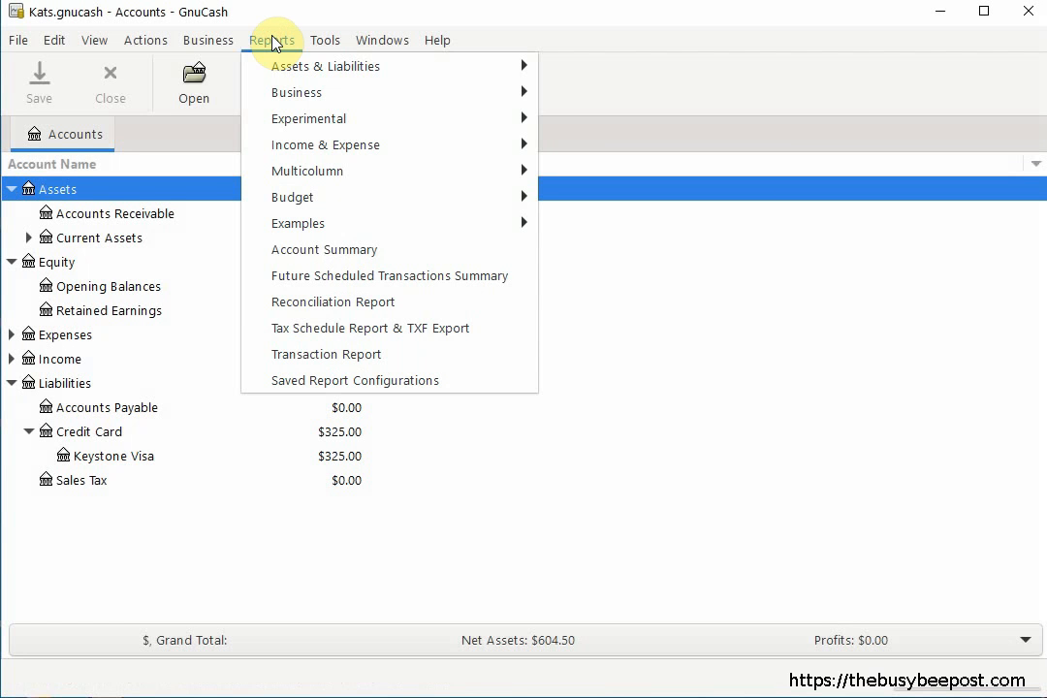
mouse_move(326, 143)
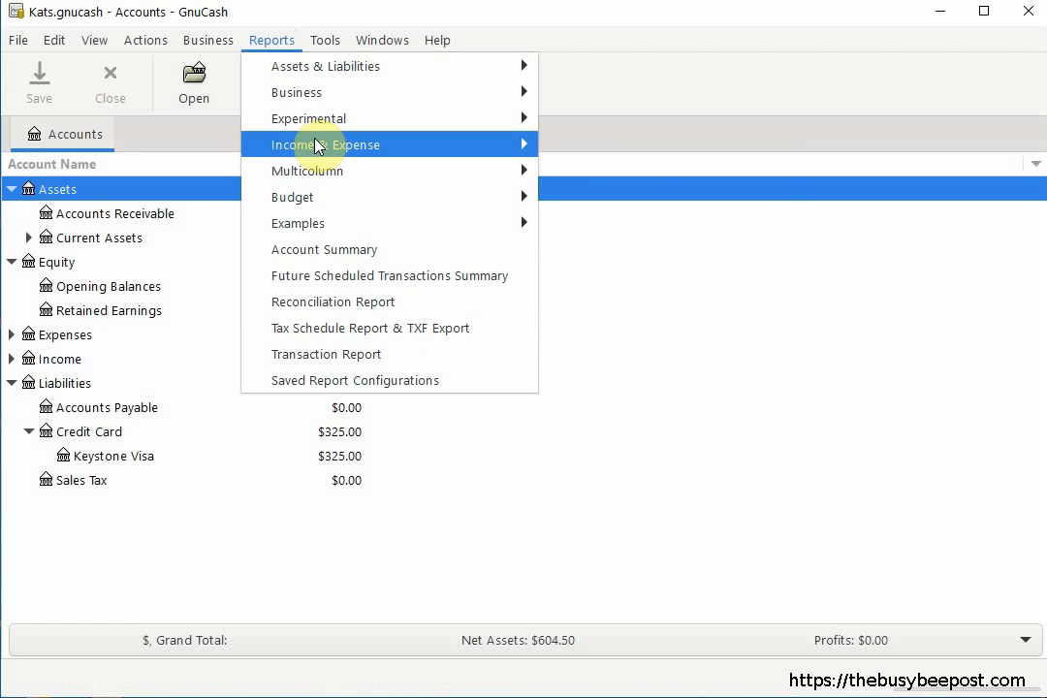
mouse_move(326, 144)
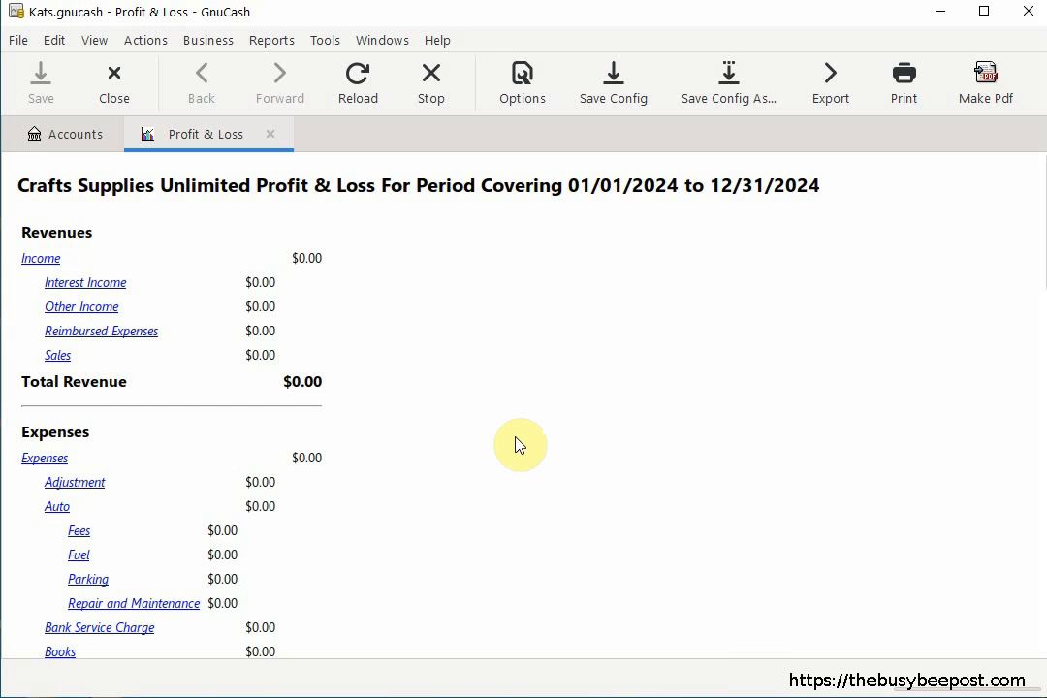
click(17, 39)
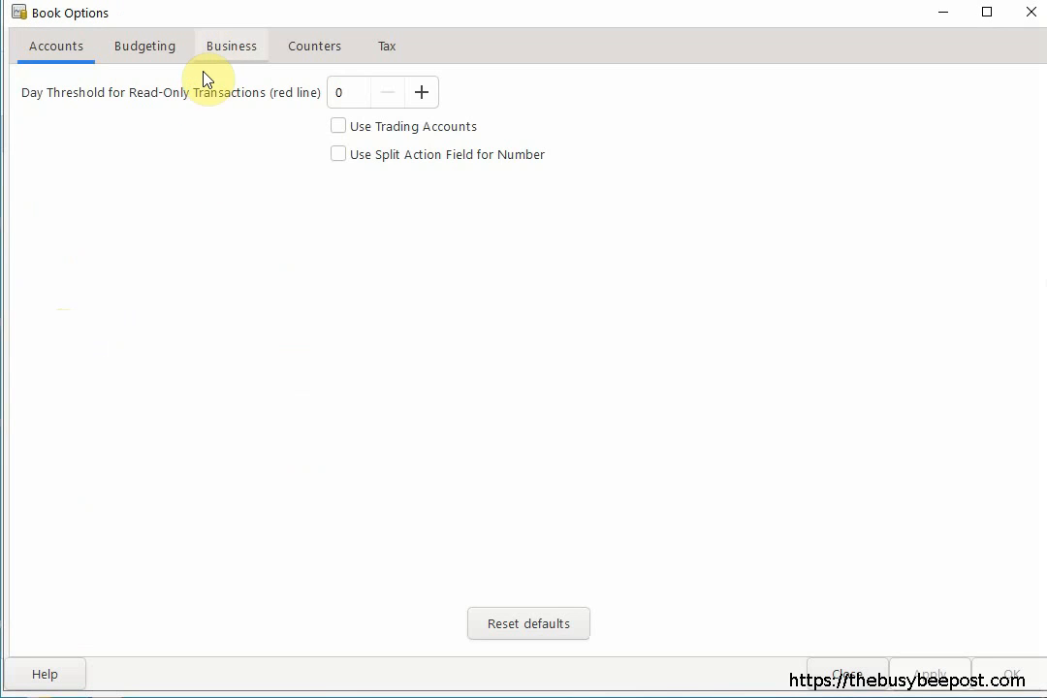
click(231, 46)
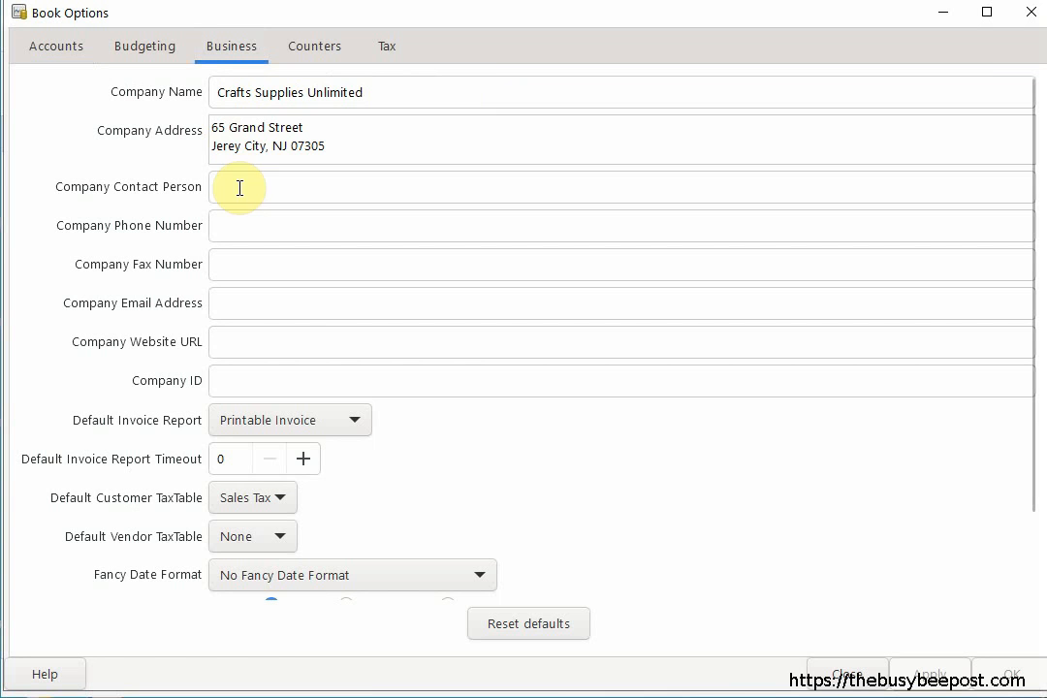
mouse_move(1031, 20)
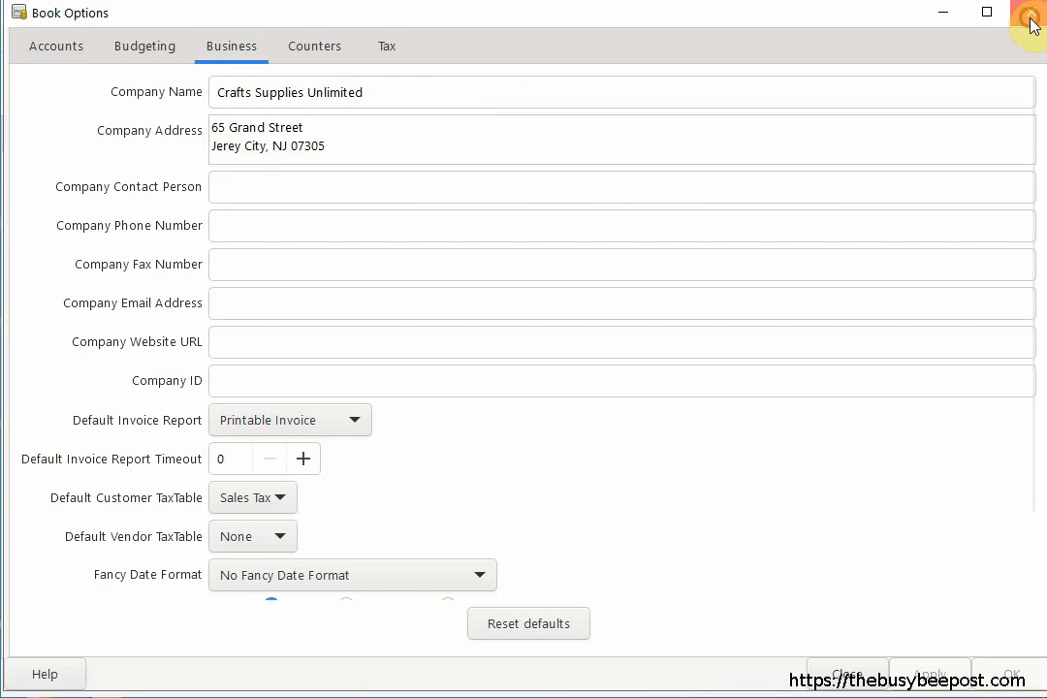
click(1031, 16)
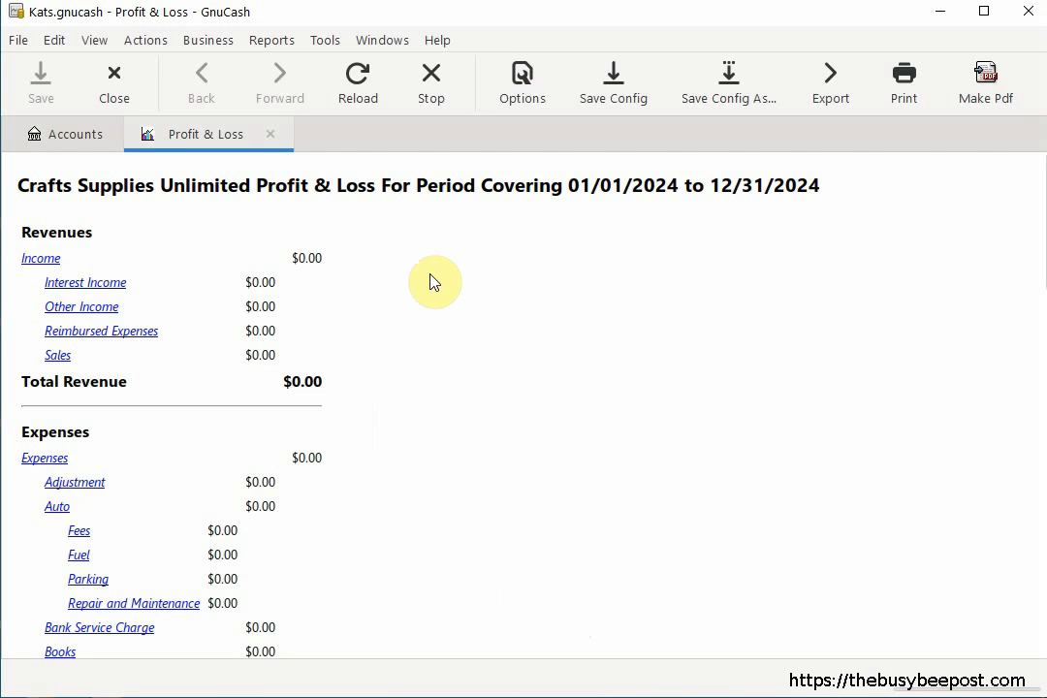
mouse_move(1039, 236)
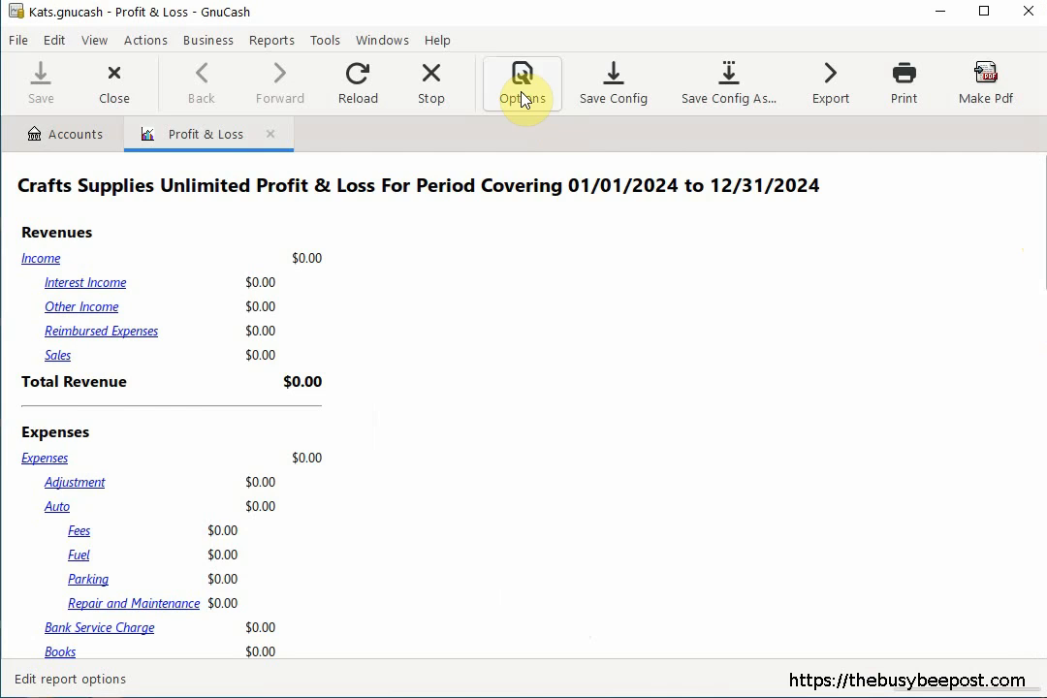
- Set the Profit & Loss report to start at the beginning of the previous year, covering 2023
click(521, 81)
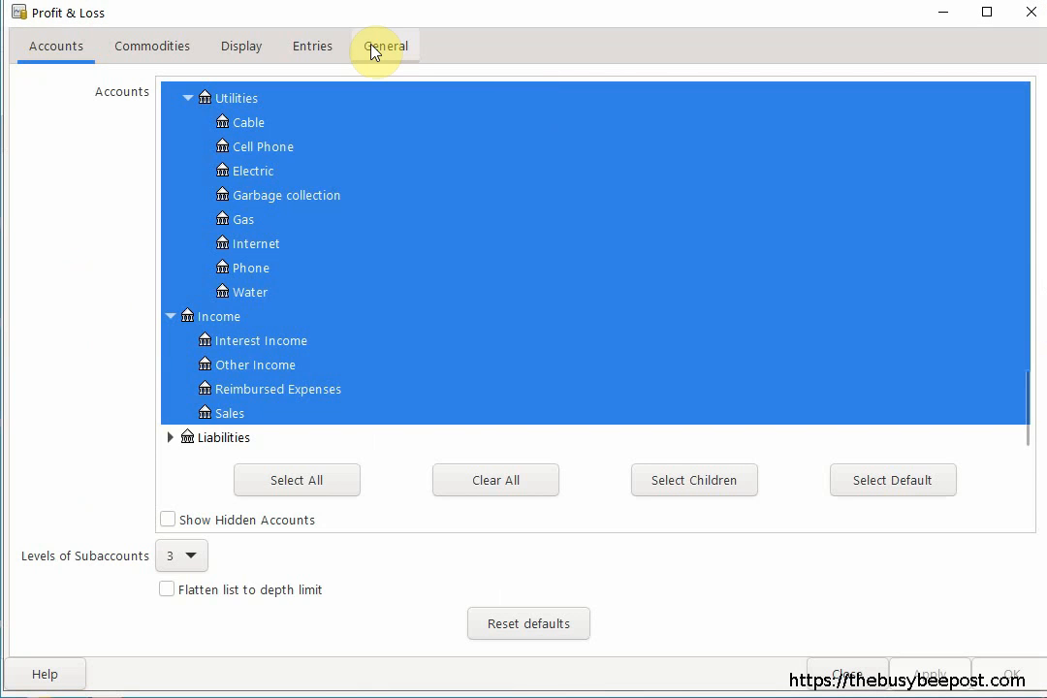
click(384, 47)
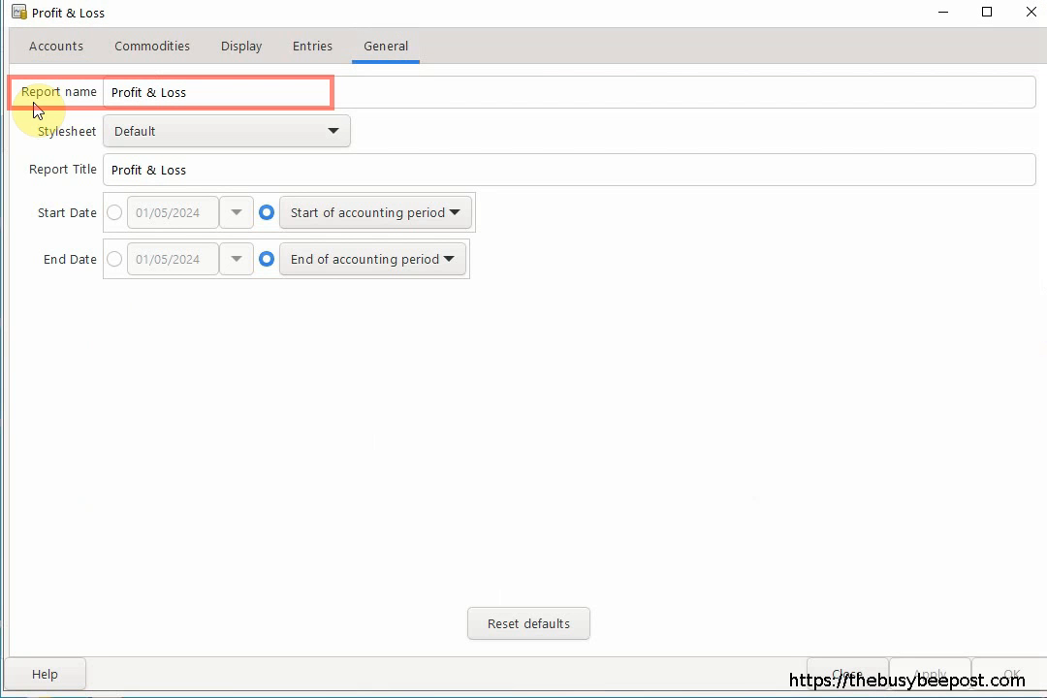
mouse_move(422, 211)
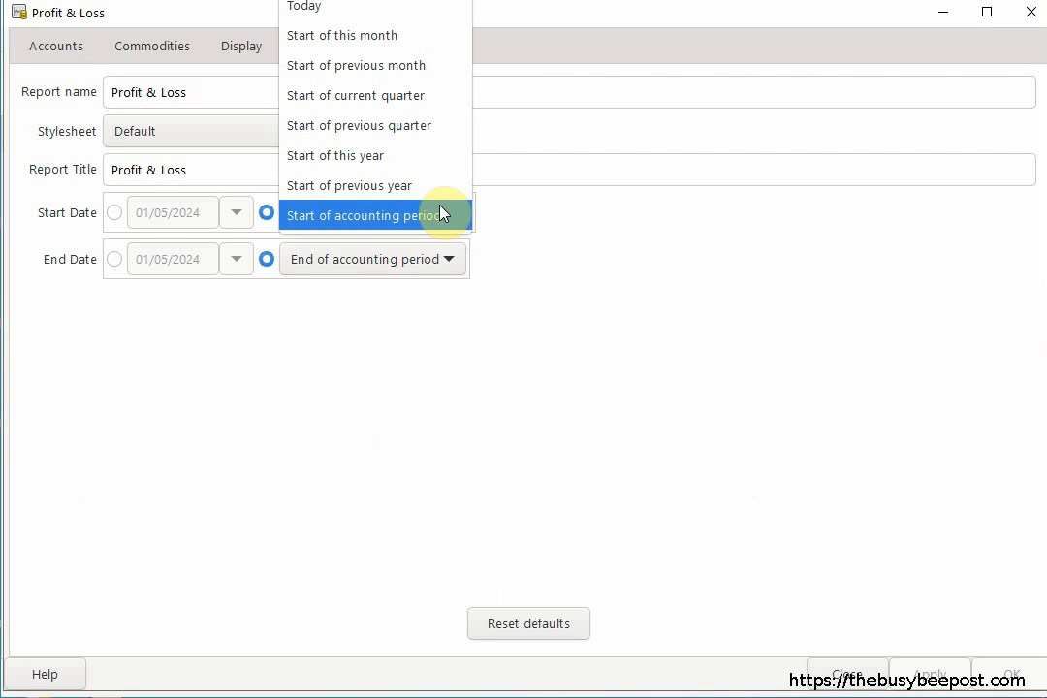
click(349, 186)
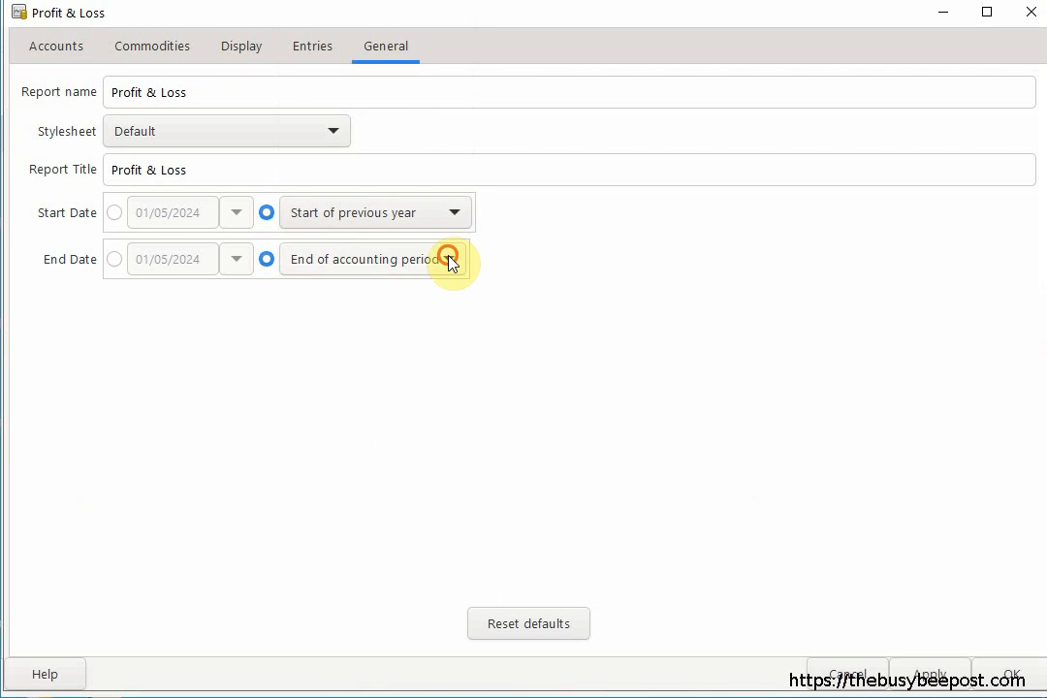
click(1012, 675)
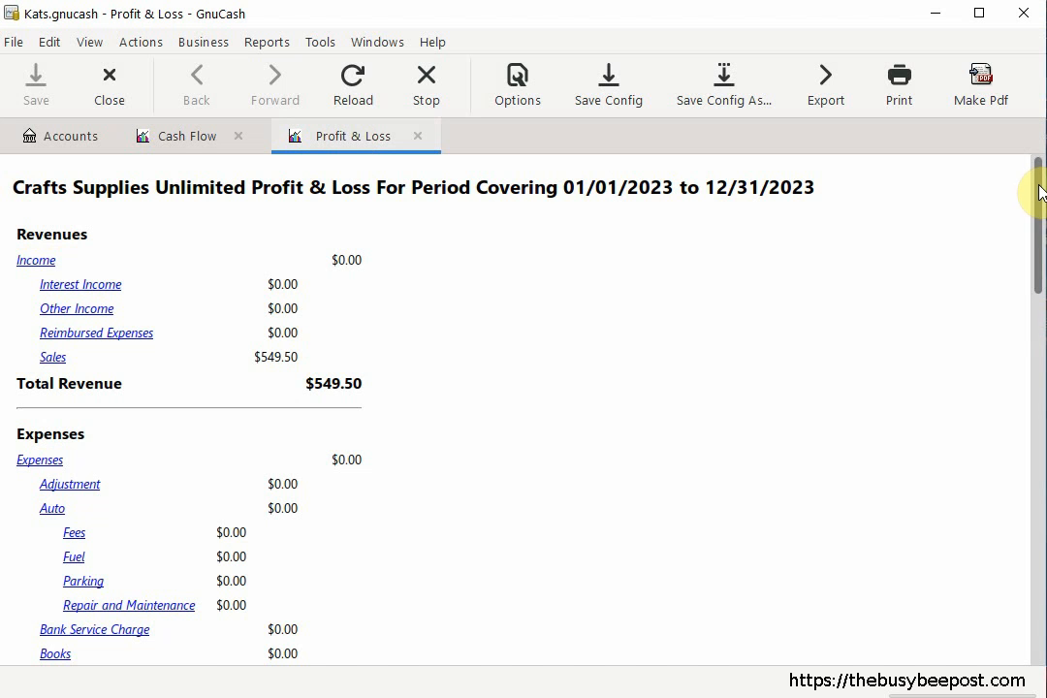
scroll(down, 3)
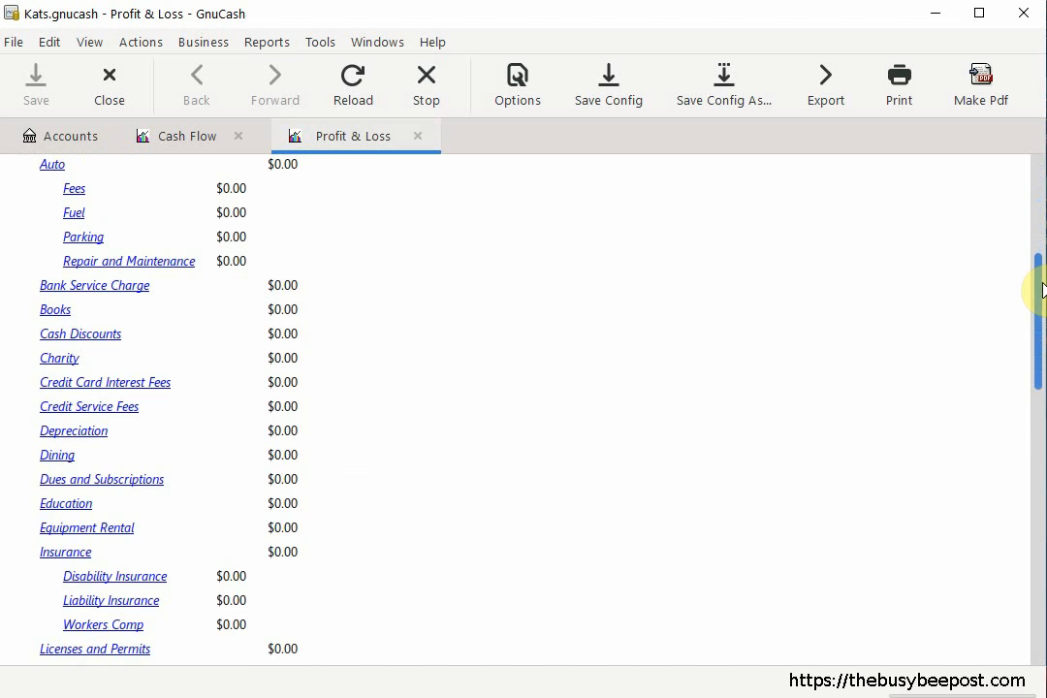
scroll(down, 3)
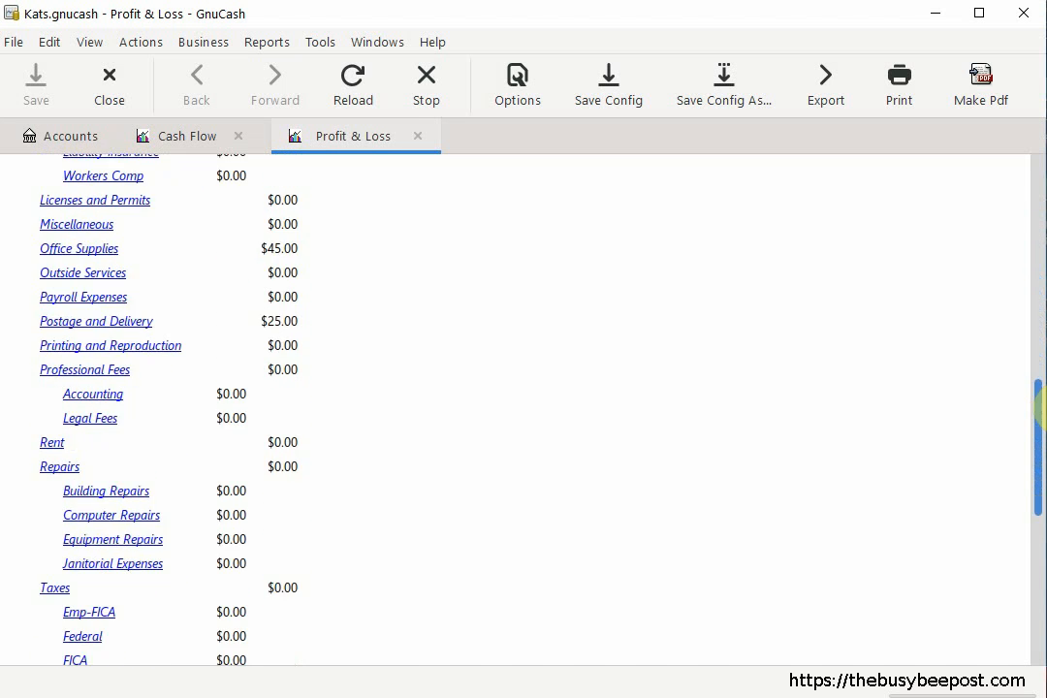
scroll(down, 3)
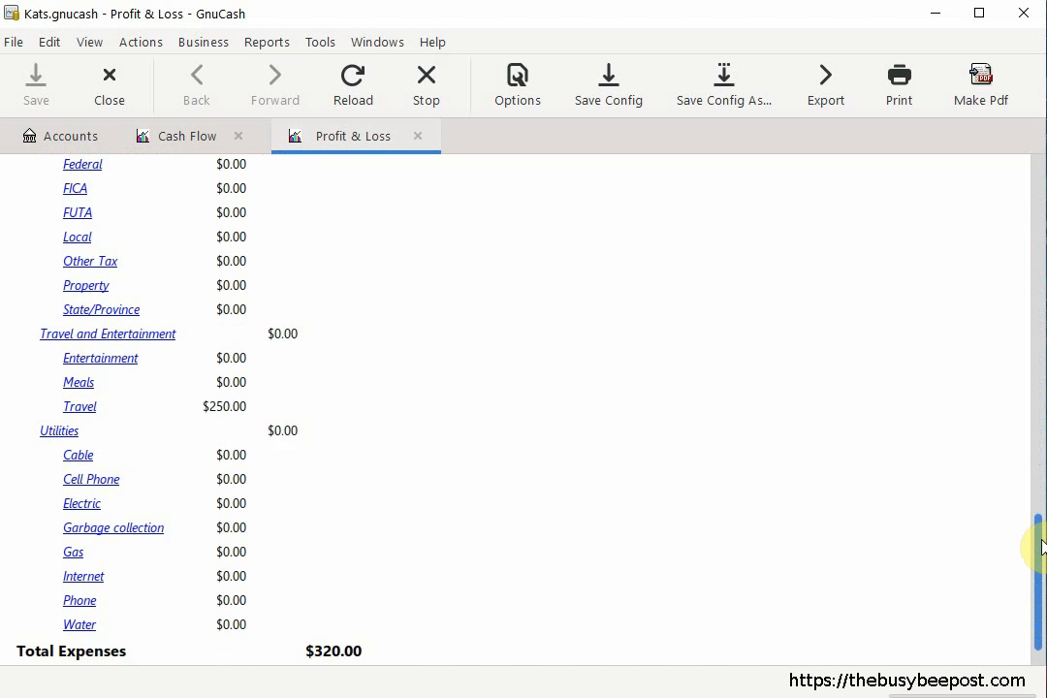
scroll(down, 3)
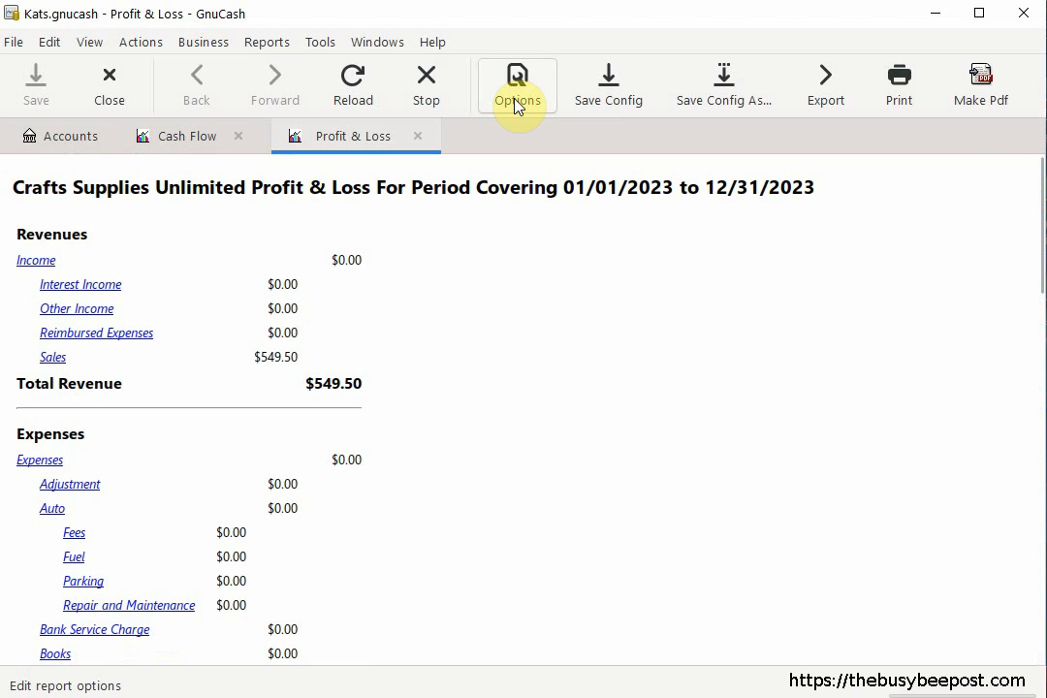
- Hide zero-balance accounts and show account names as plain text in the Profit & Loss report
click(516, 85)
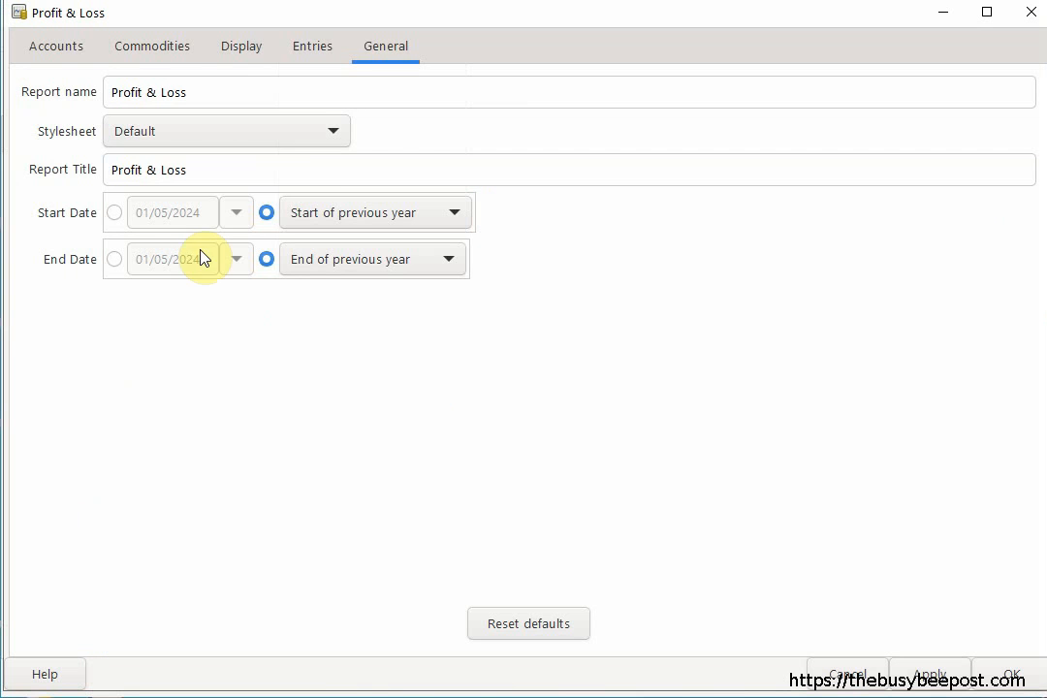
click(240, 46)
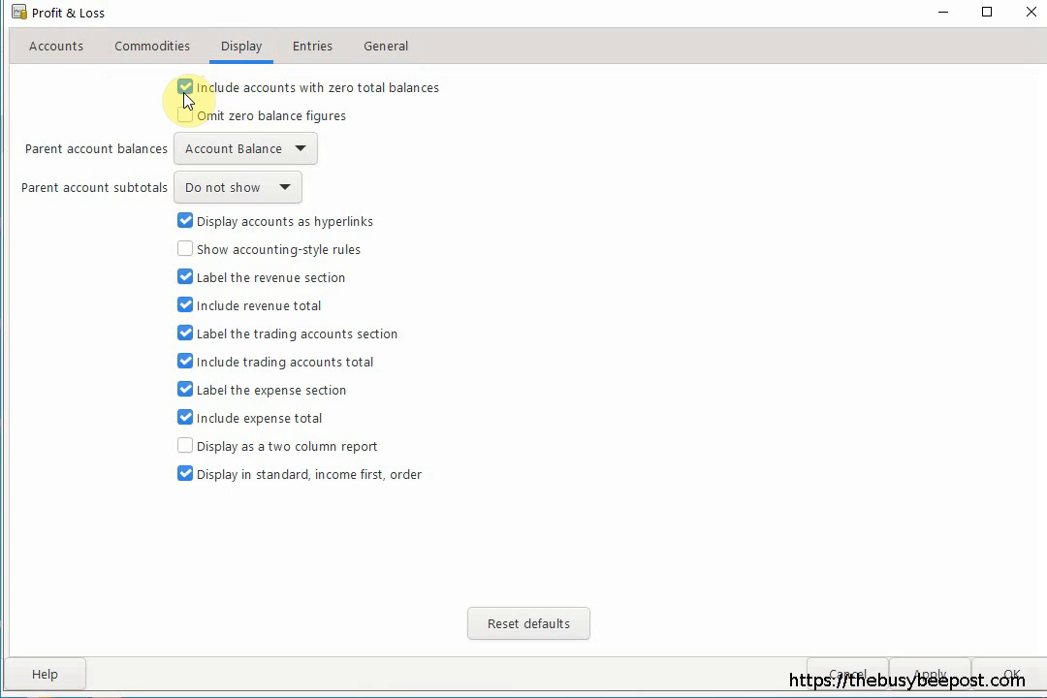
click(186, 87)
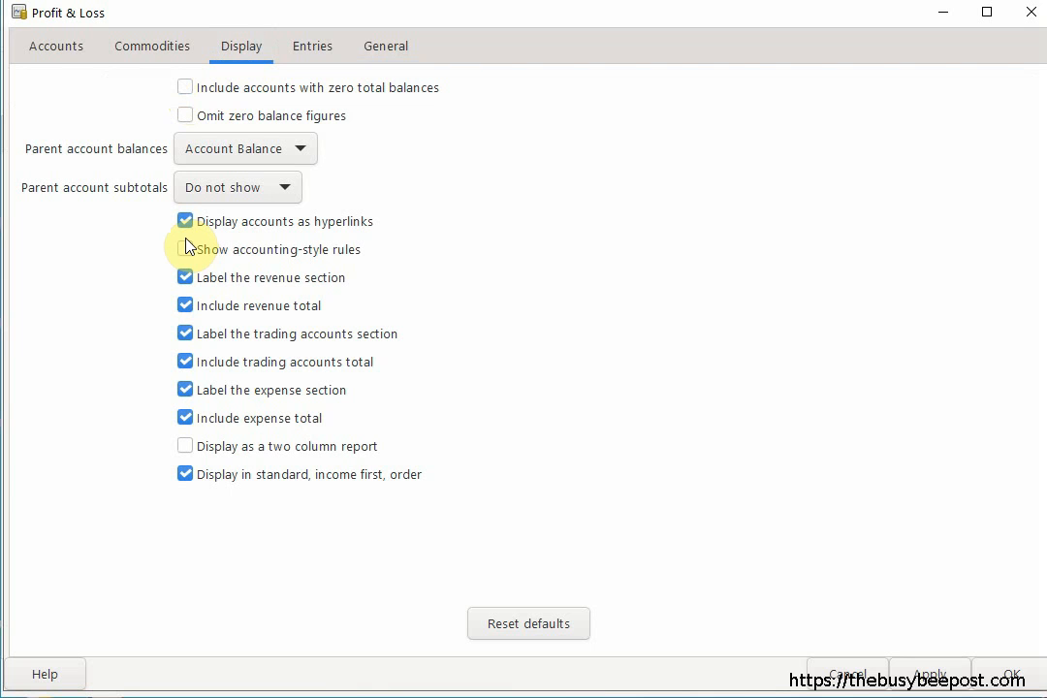
click(186, 221)
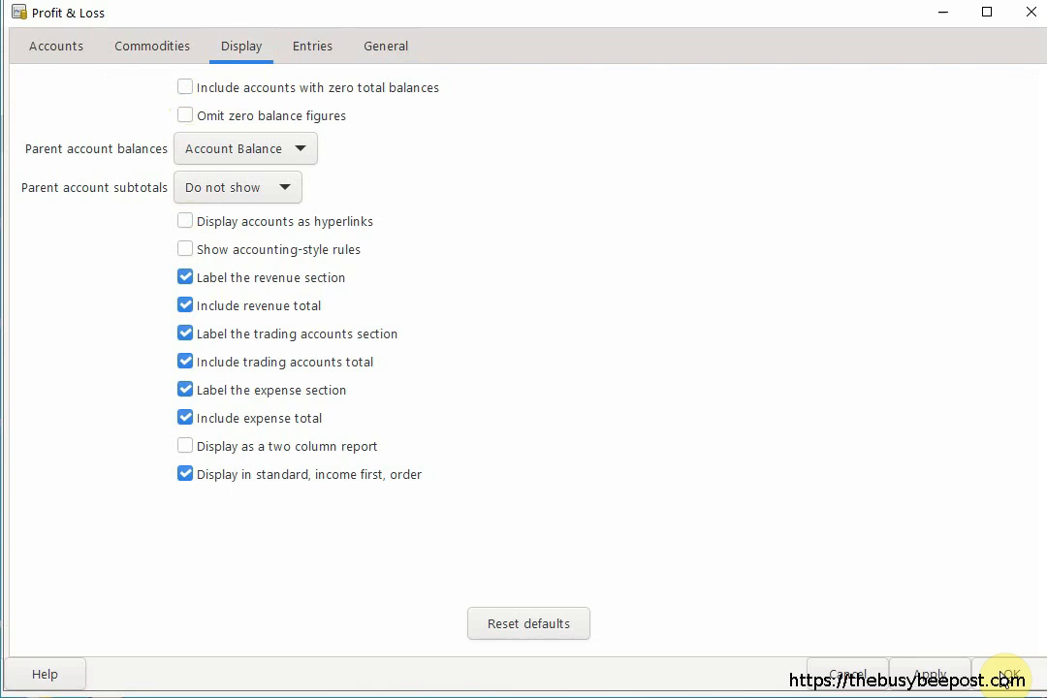
click(1006, 675)
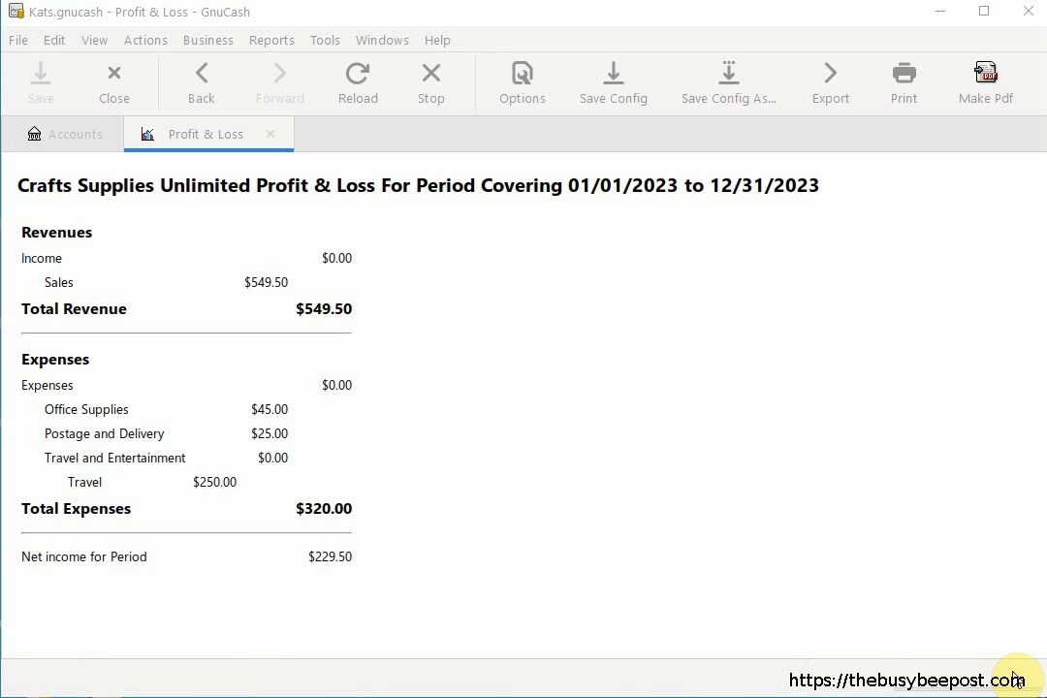
mouse_move(1016, 669)
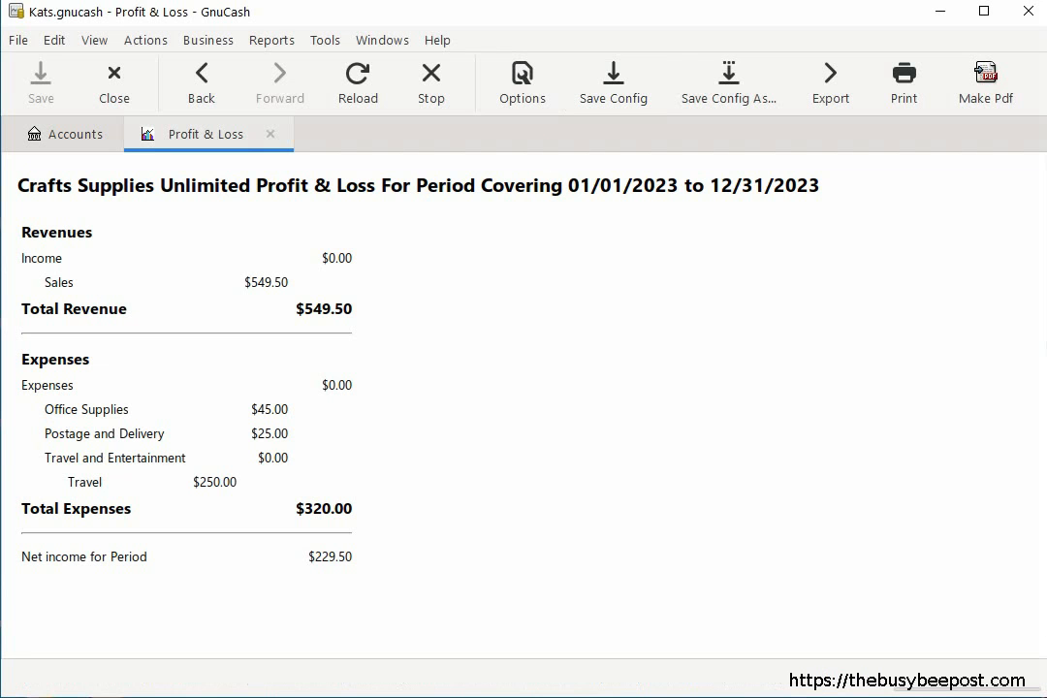
click(271, 39)
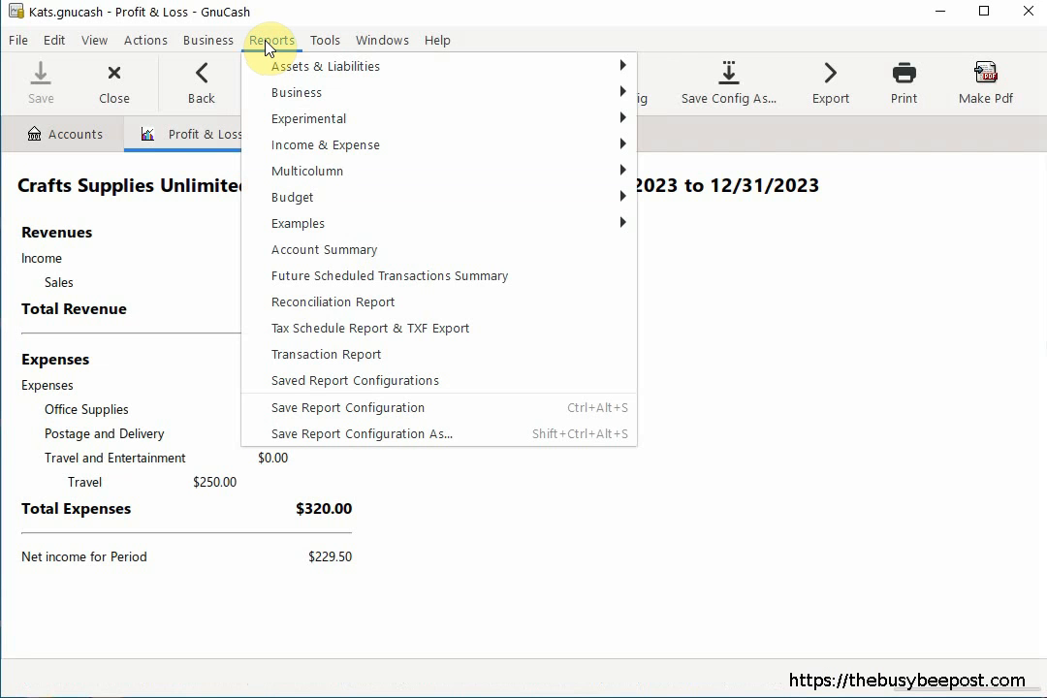
mouse_move(341, 380)
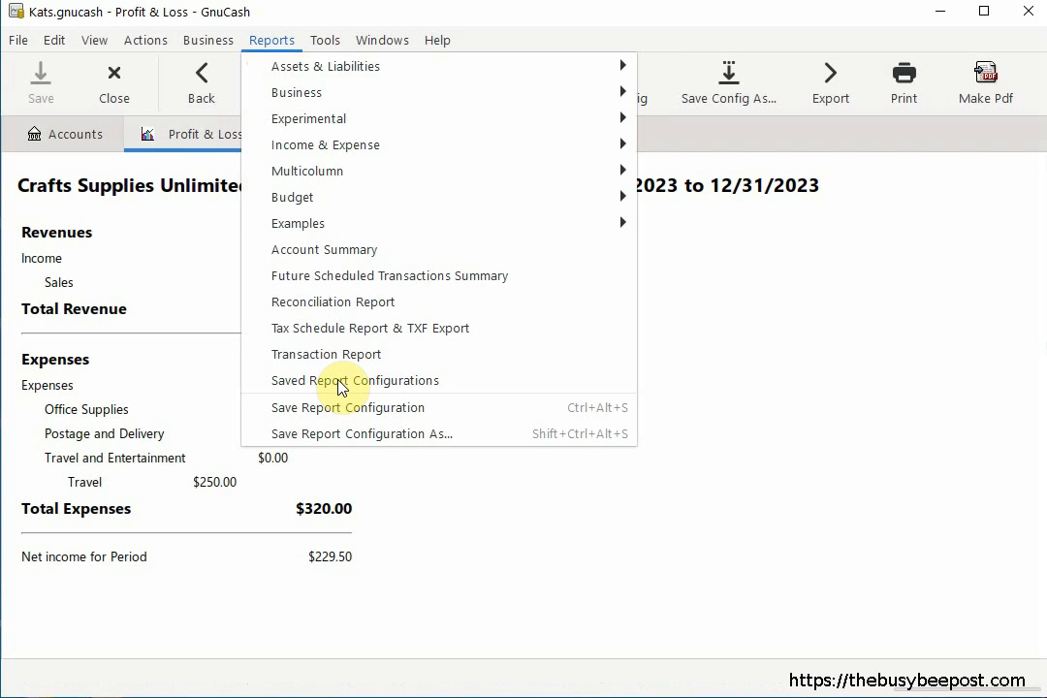
click(354, 380)
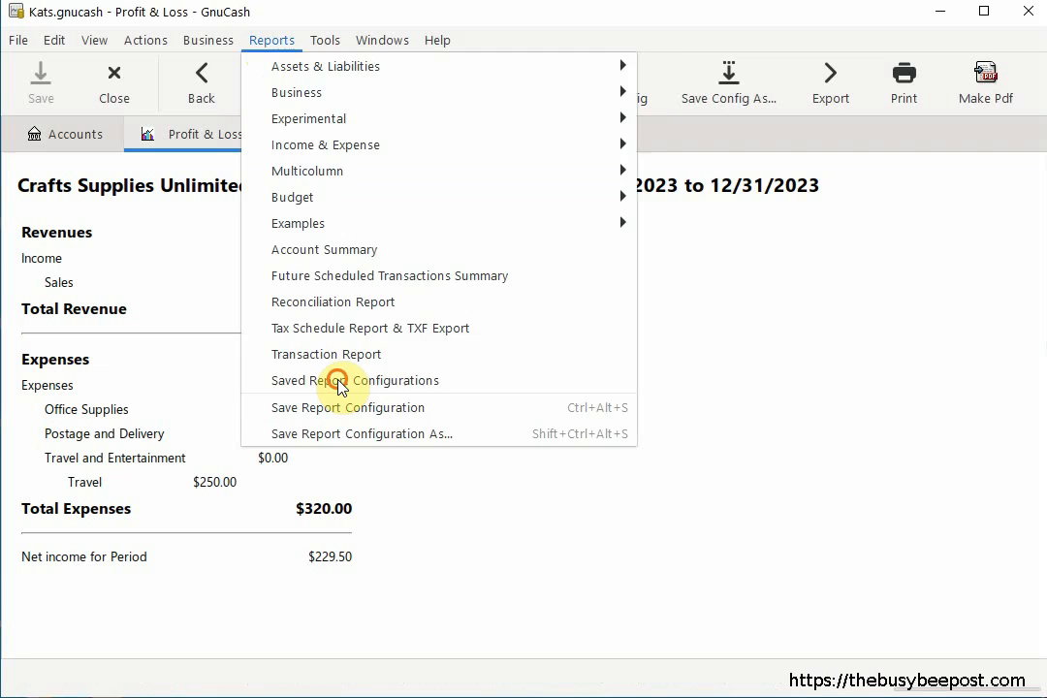
click(355, 380)
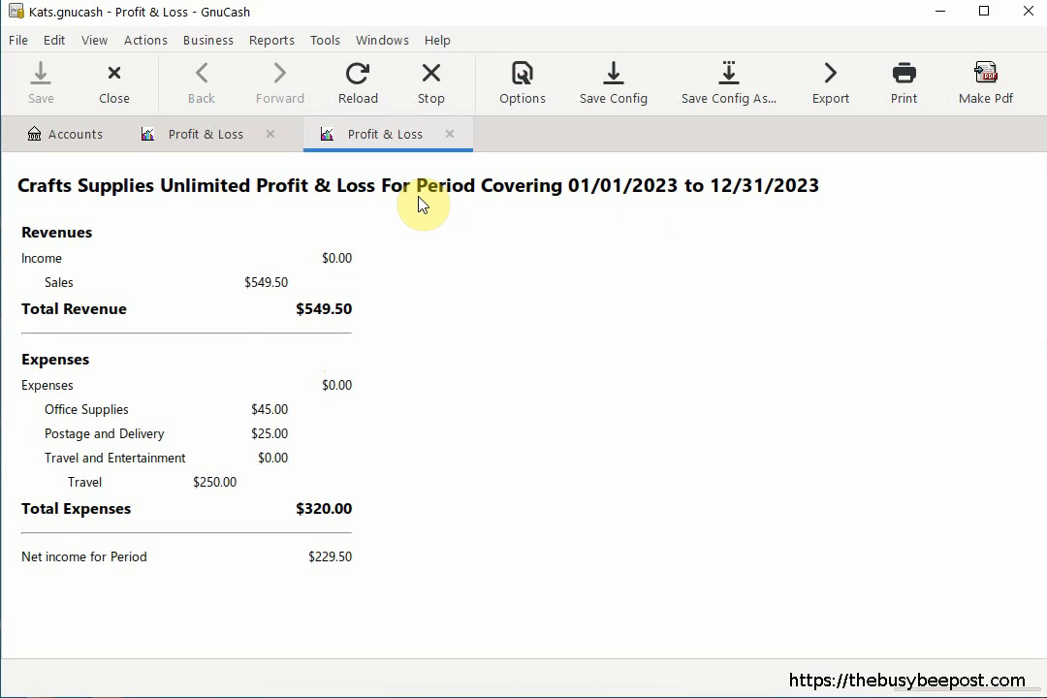
mouse_move(455, 457)
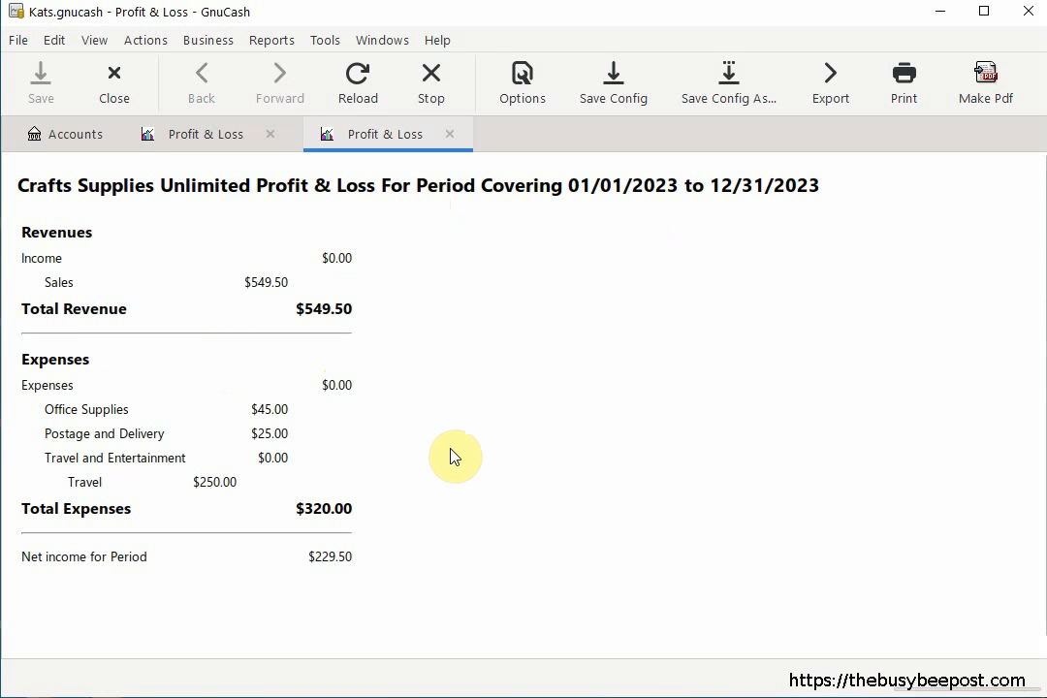
mouse_move(456, 351)
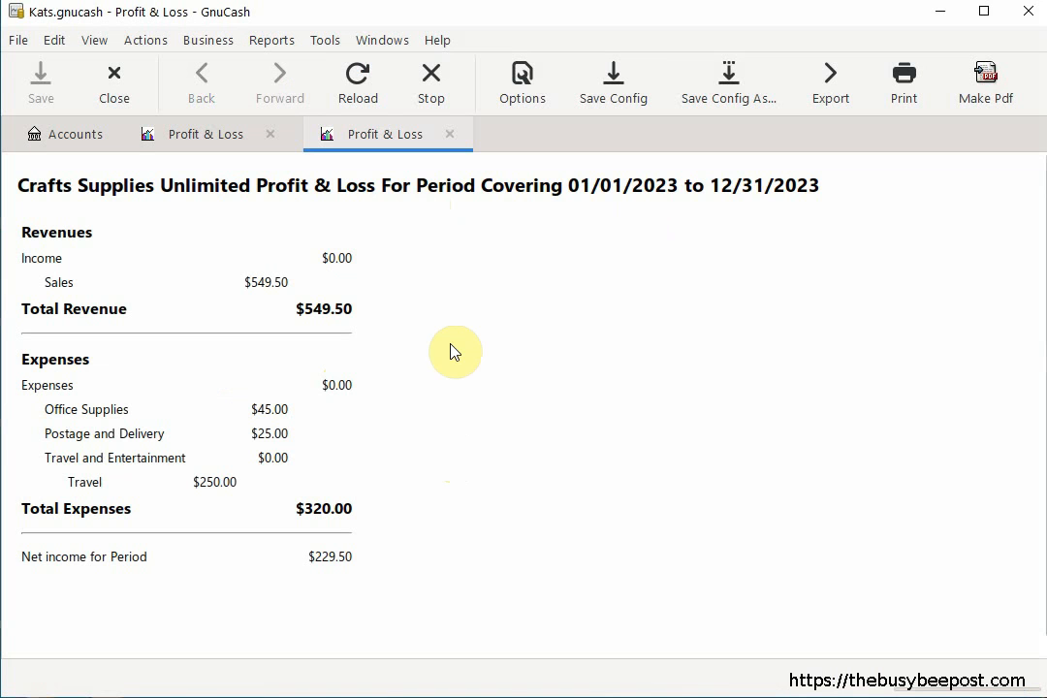
mouse_move(449, 230)
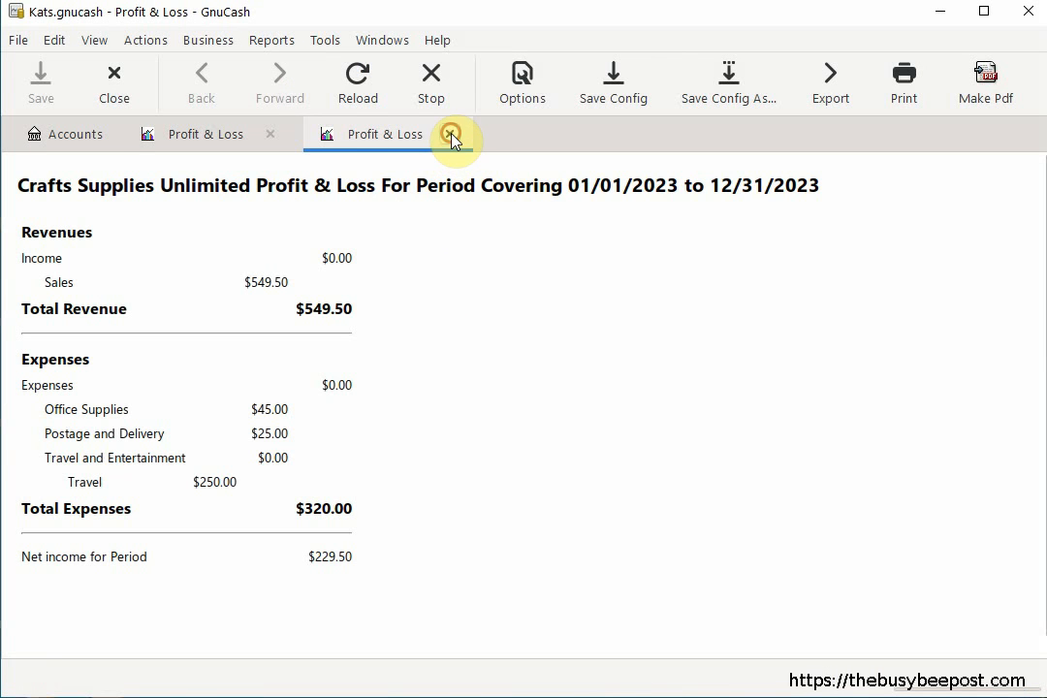
- Close the duplicate Profit & Loss tab and check Saved Report Configurations lists Profit & Loss
click(449, 134)
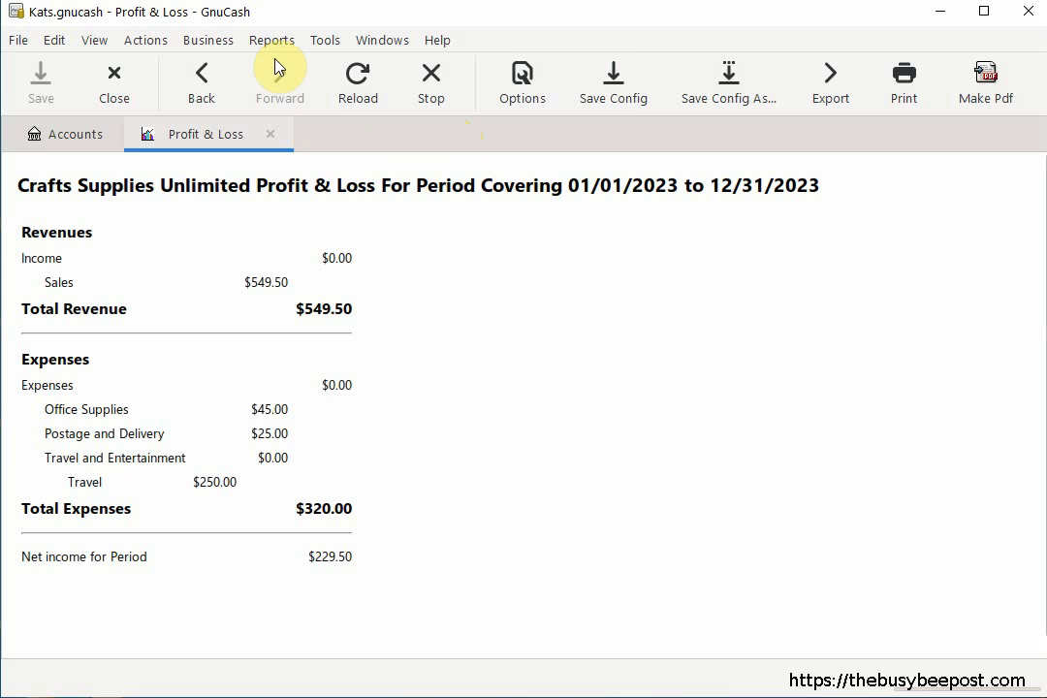
click(272, 38)
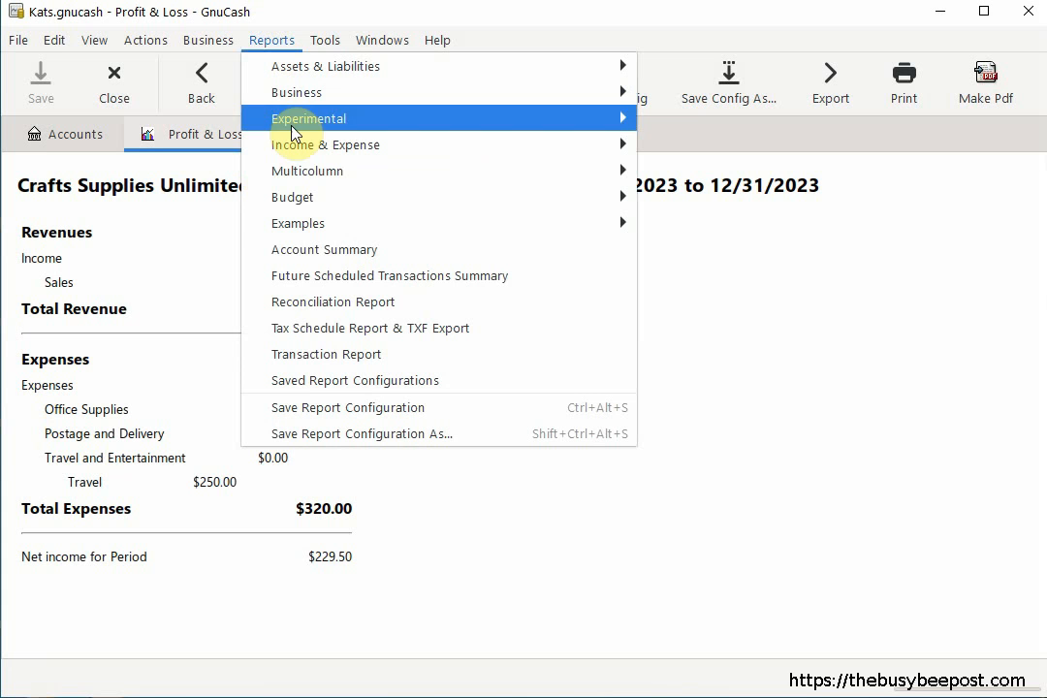
click(354, 380)
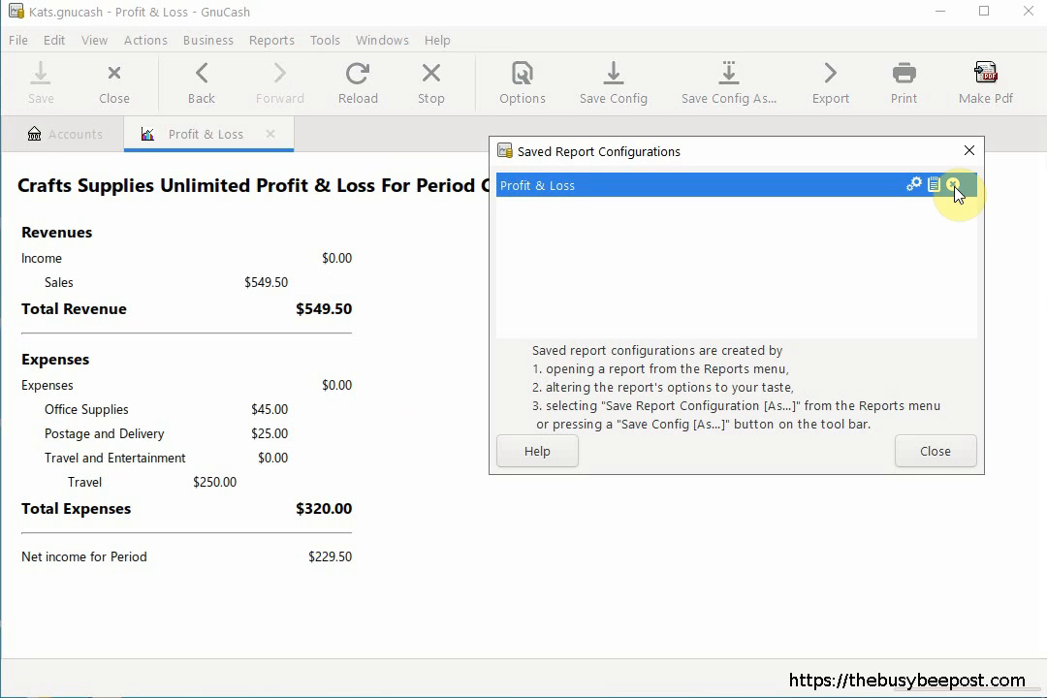
mouse_move(956, 184)
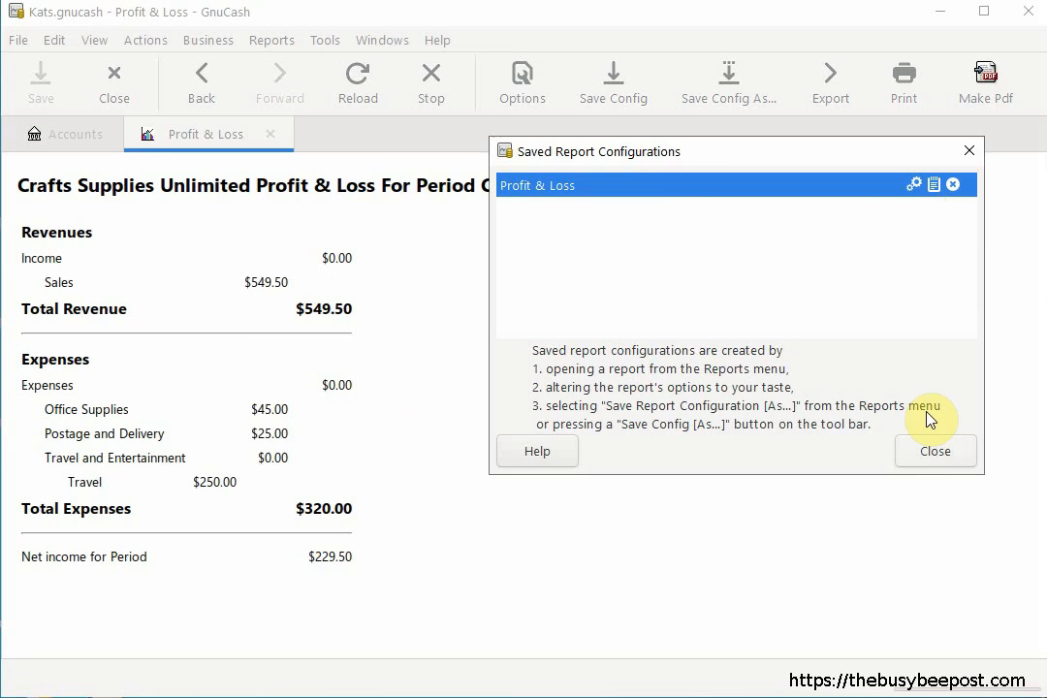
click(934, 450)
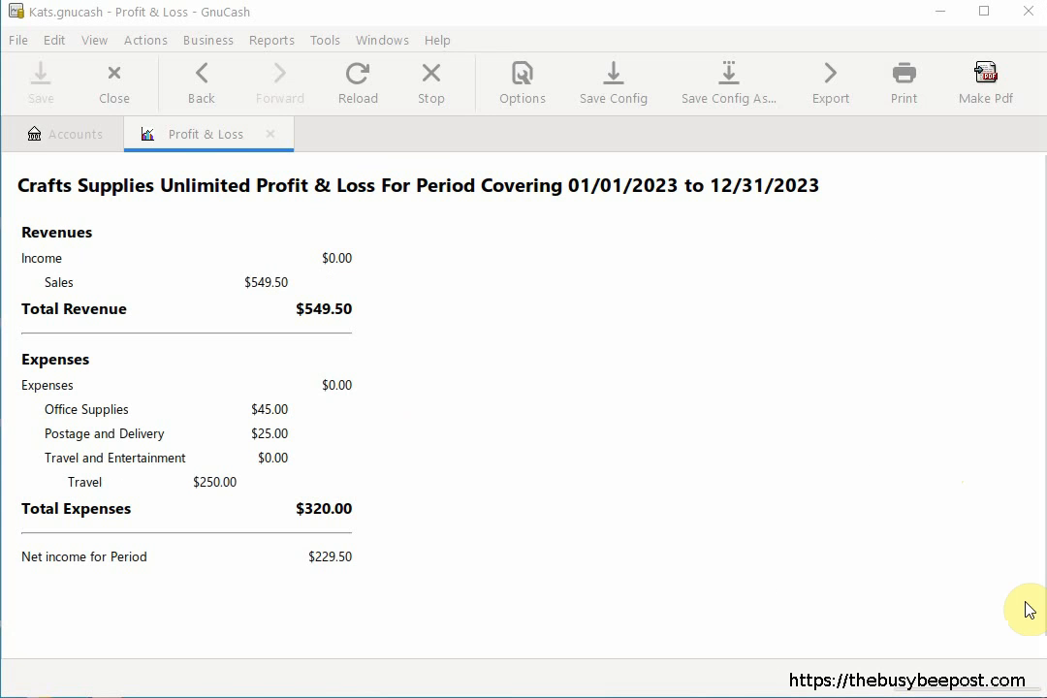
mouse_move(566, 183)
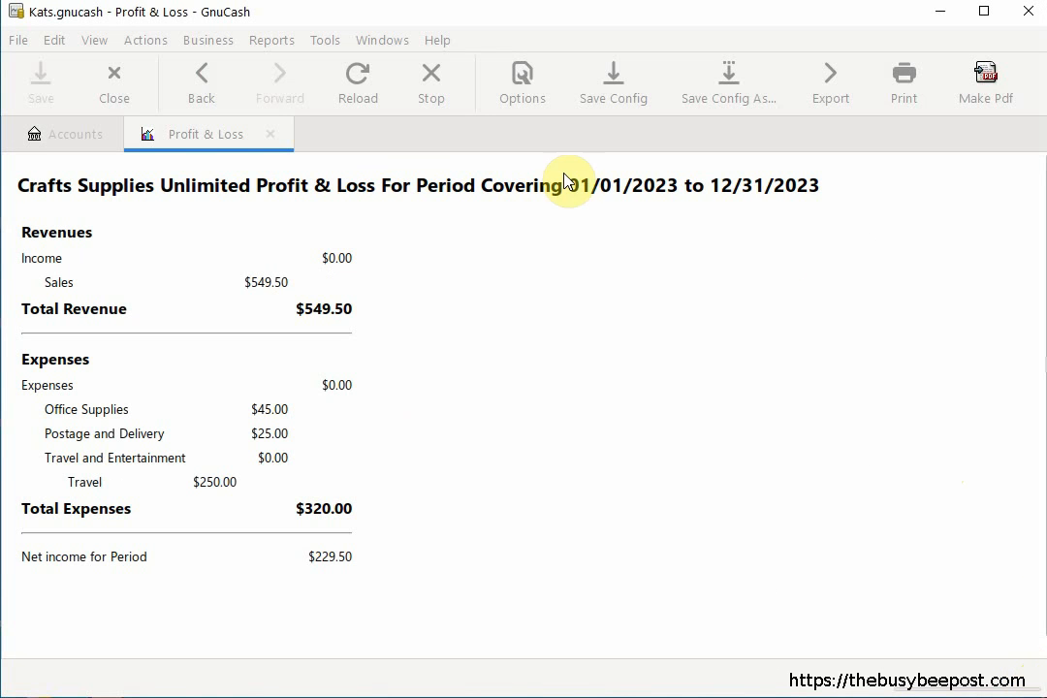
- Create a new Balance Sheet report for Crafts Supplies Unlimited from Assets & Liabilities
click(271, 39)
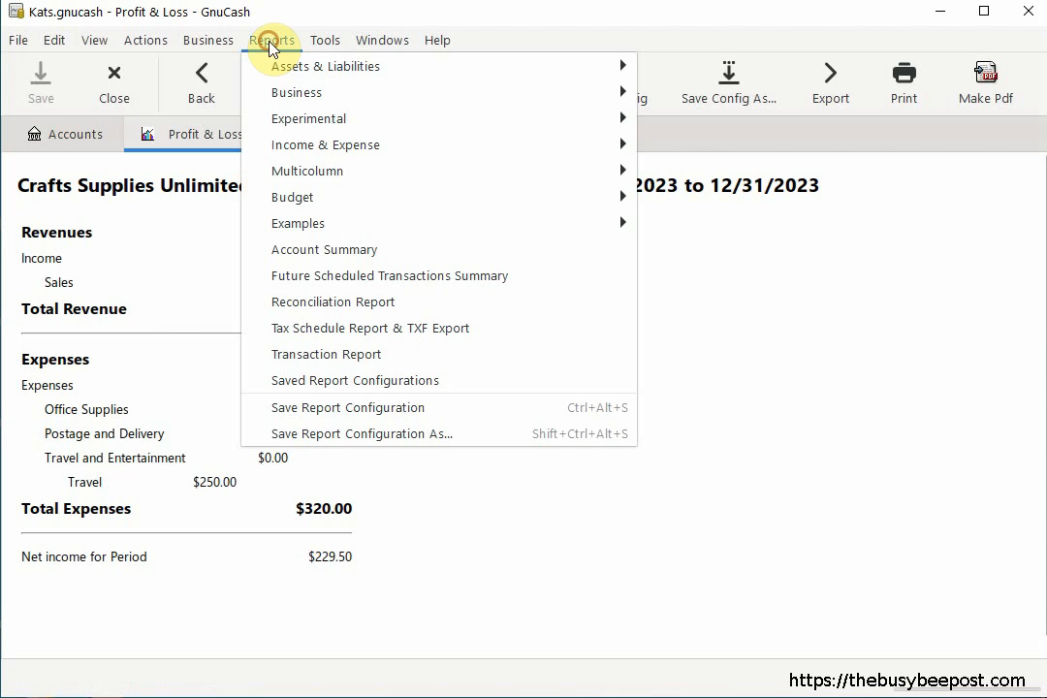
mouse_move(326, 66)
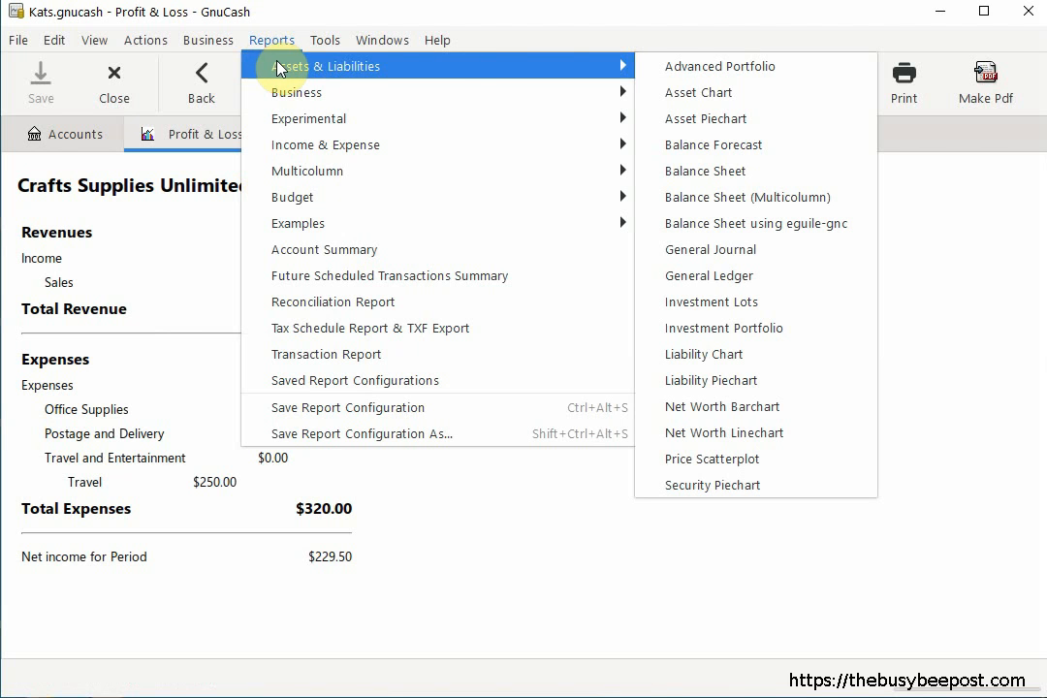
click(705, 171)
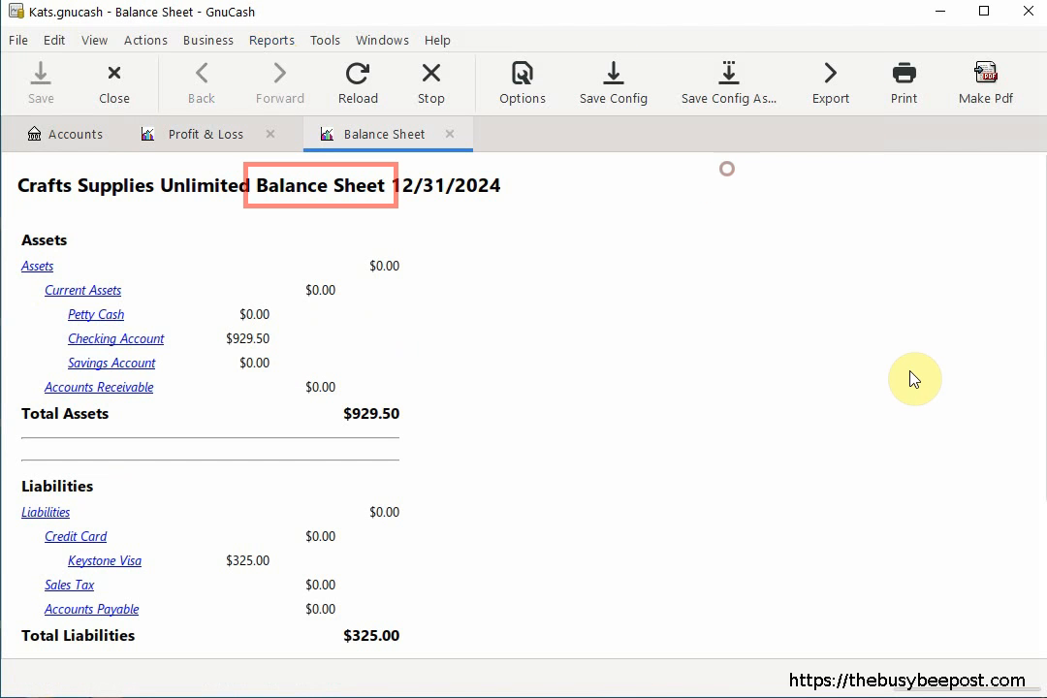
mouse_move(760, 409)
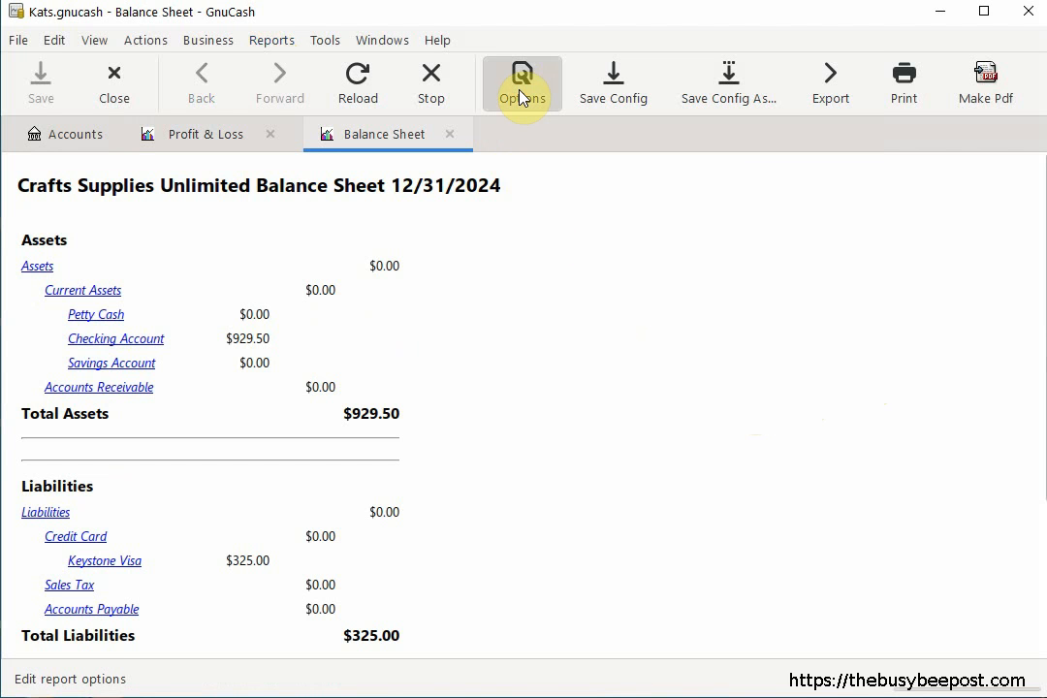
- Set the report date to End of previous year and hide zero-balance accounts and account hyperlinks
click(521, 81)
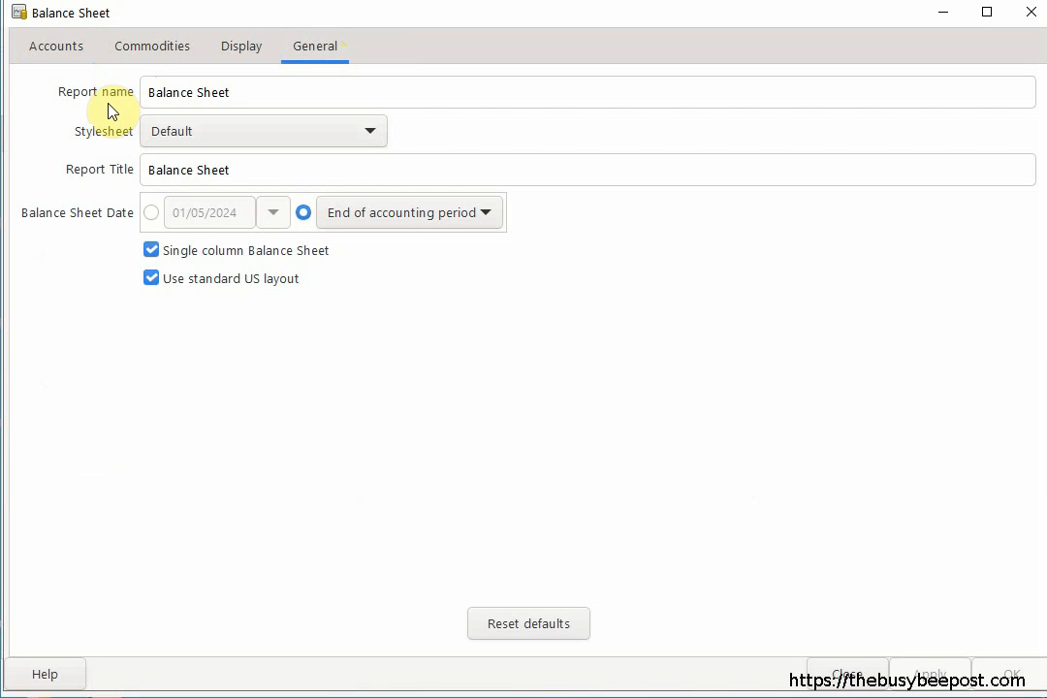
mouse_move(109, 228)
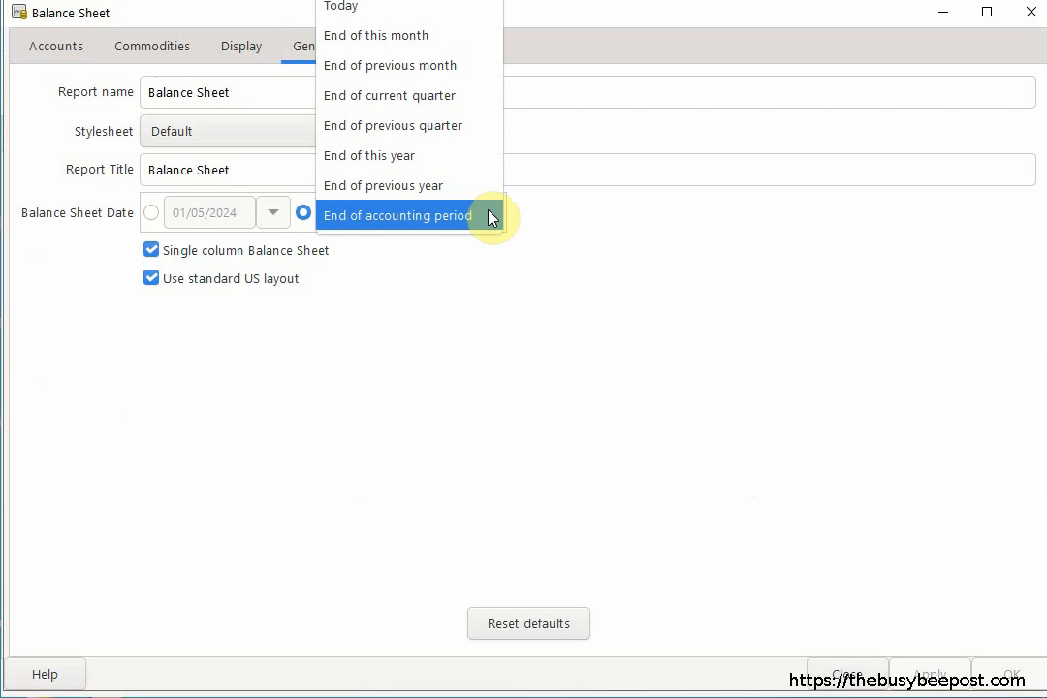
click(383, 186)
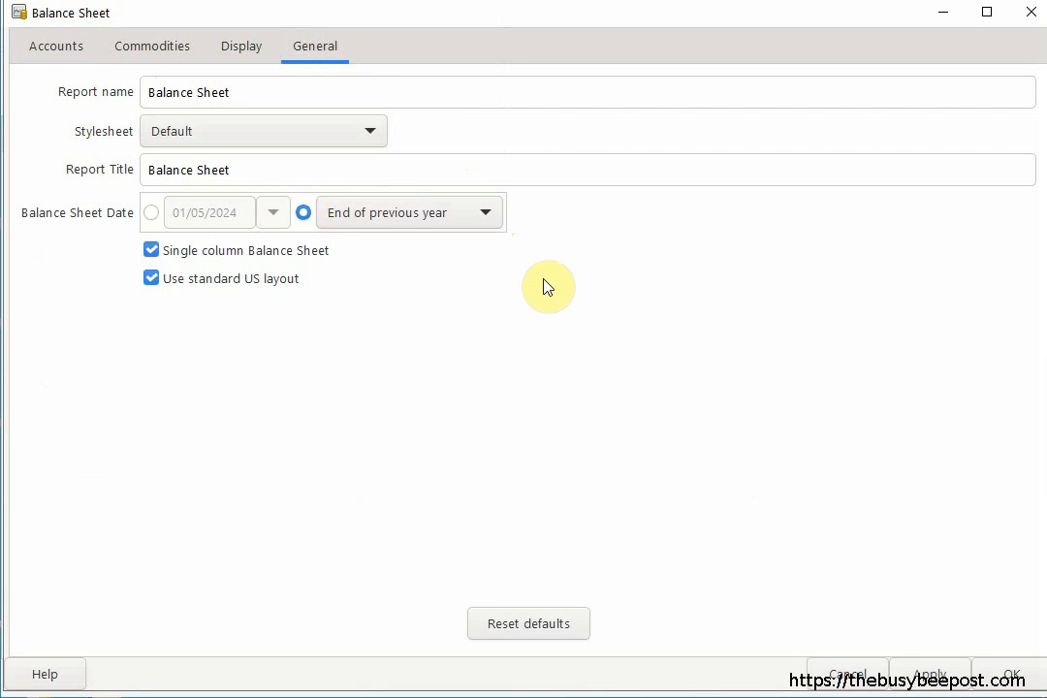
mouse_move(240, 47)
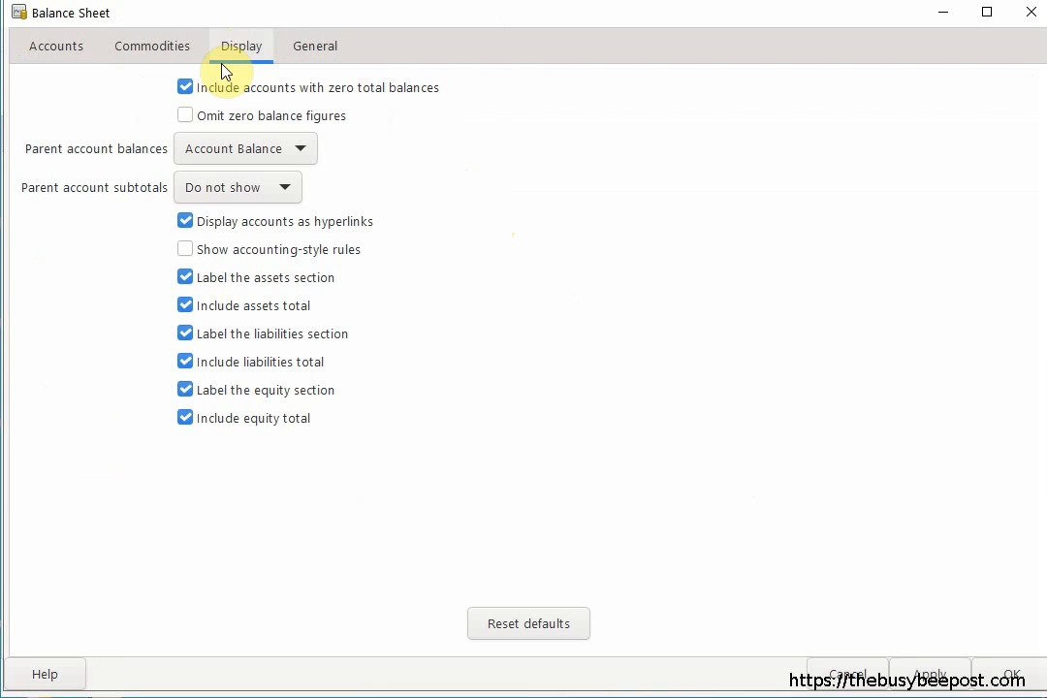
click(186, 87)
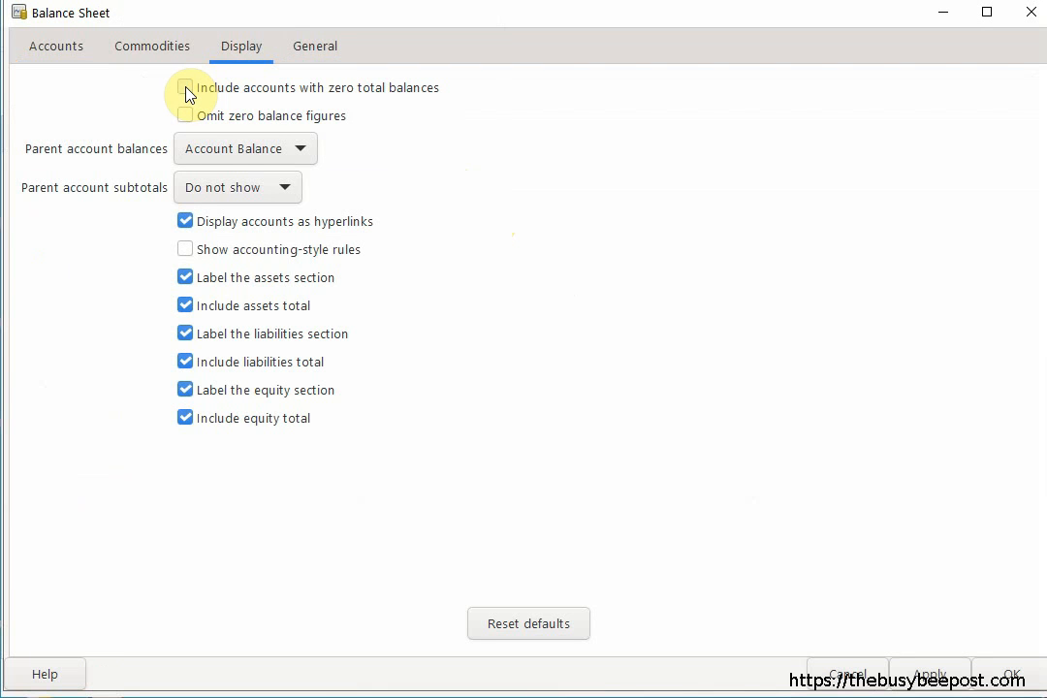
click(184, 221)
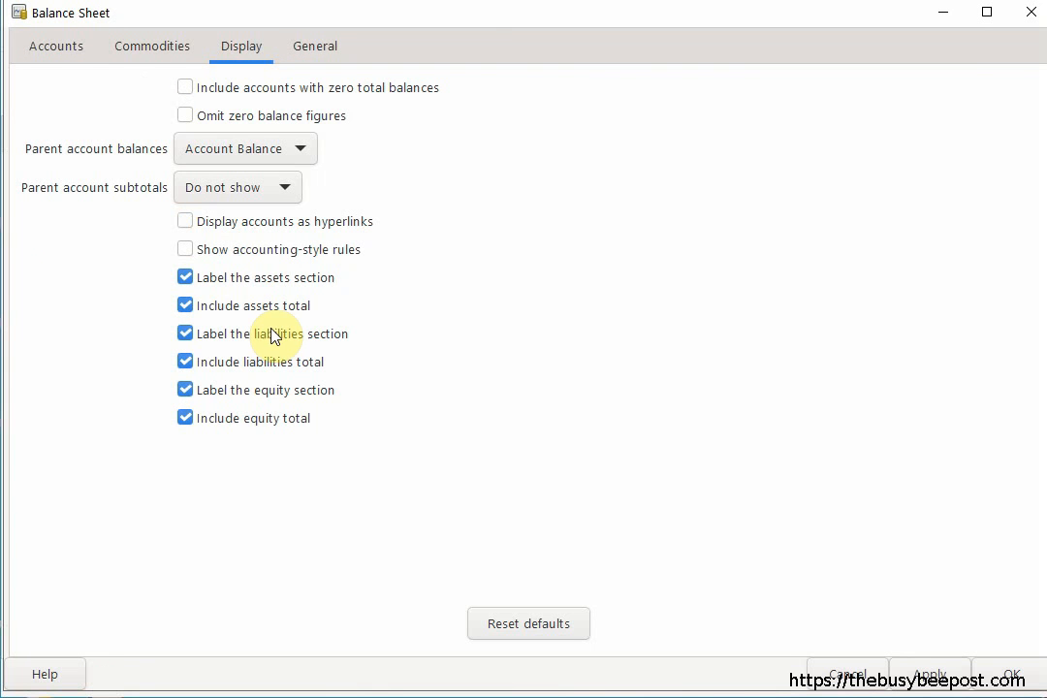
click(1011, 675)
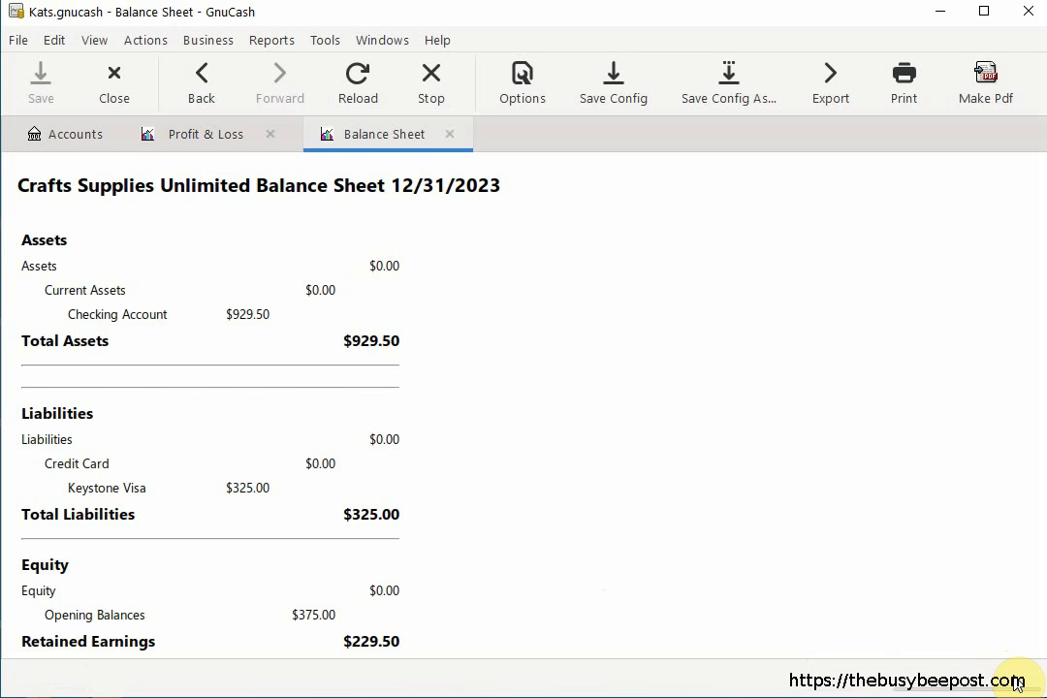
mouse_move(705, 275)
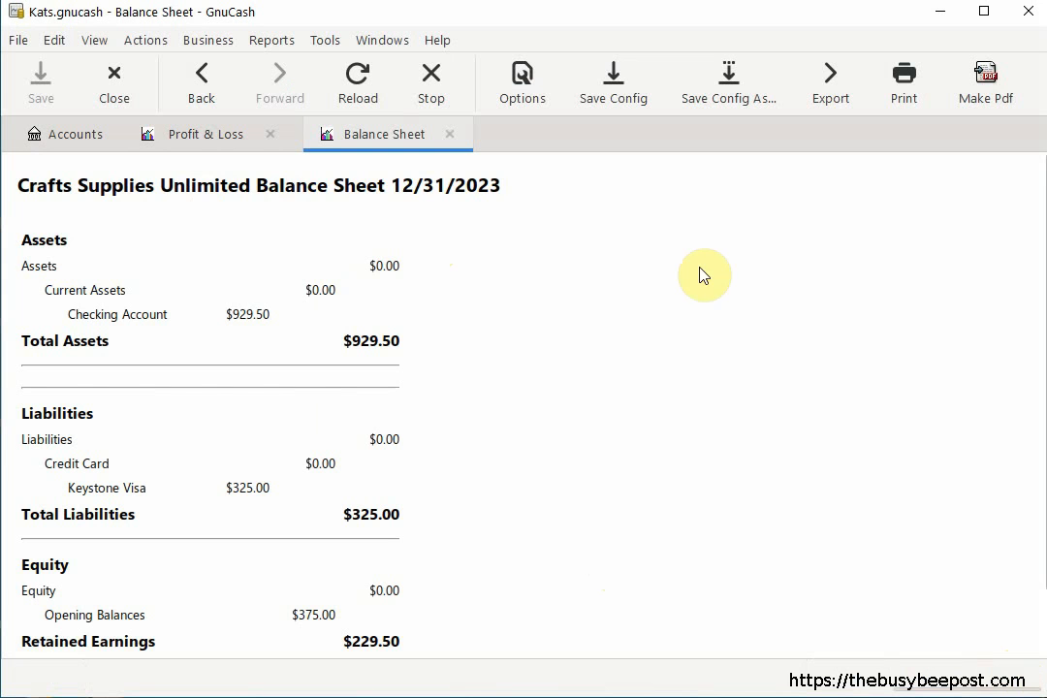
- Export the 12/31/2023 Balance Sheet as a PDF via Make Pdf
scroll(down, 3)
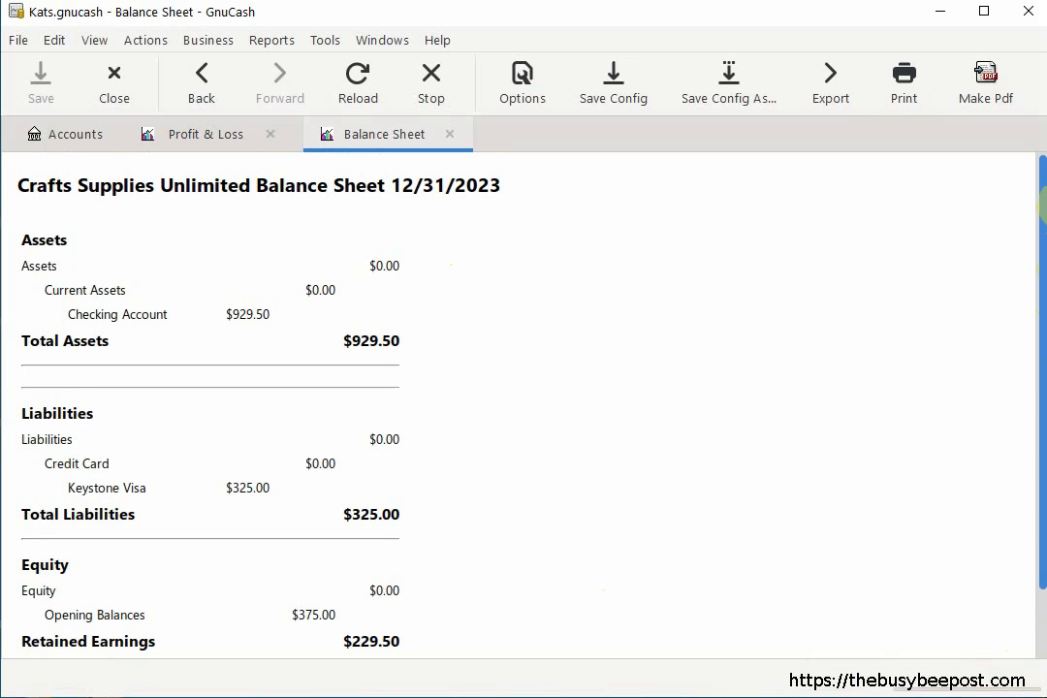
mouse_move(1012, 353)
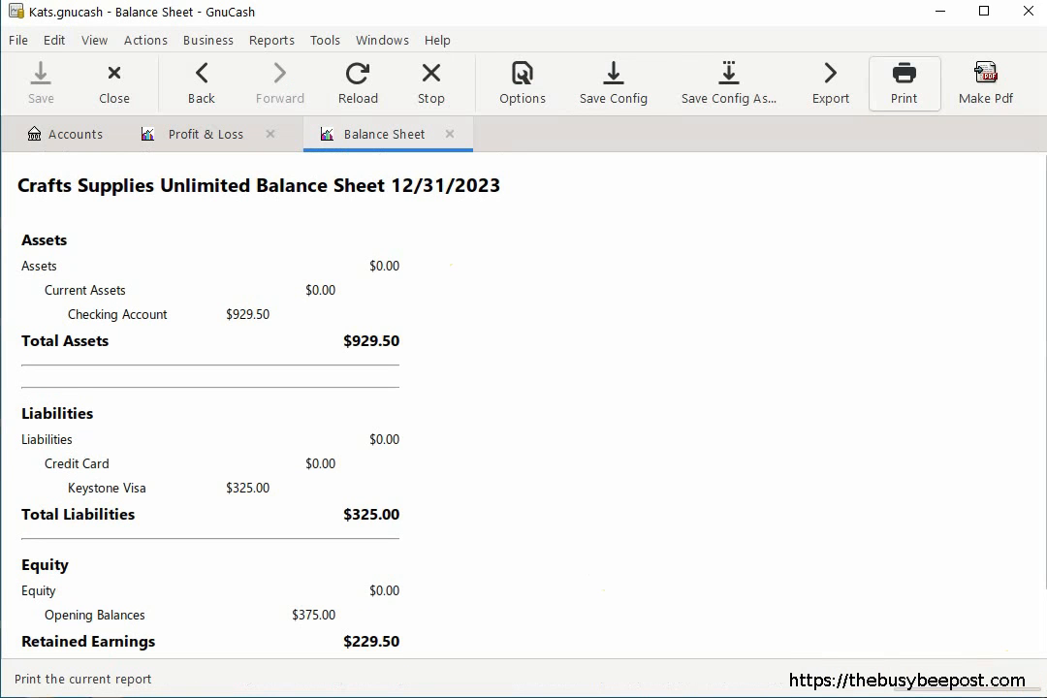
mouse_move(984, 82)
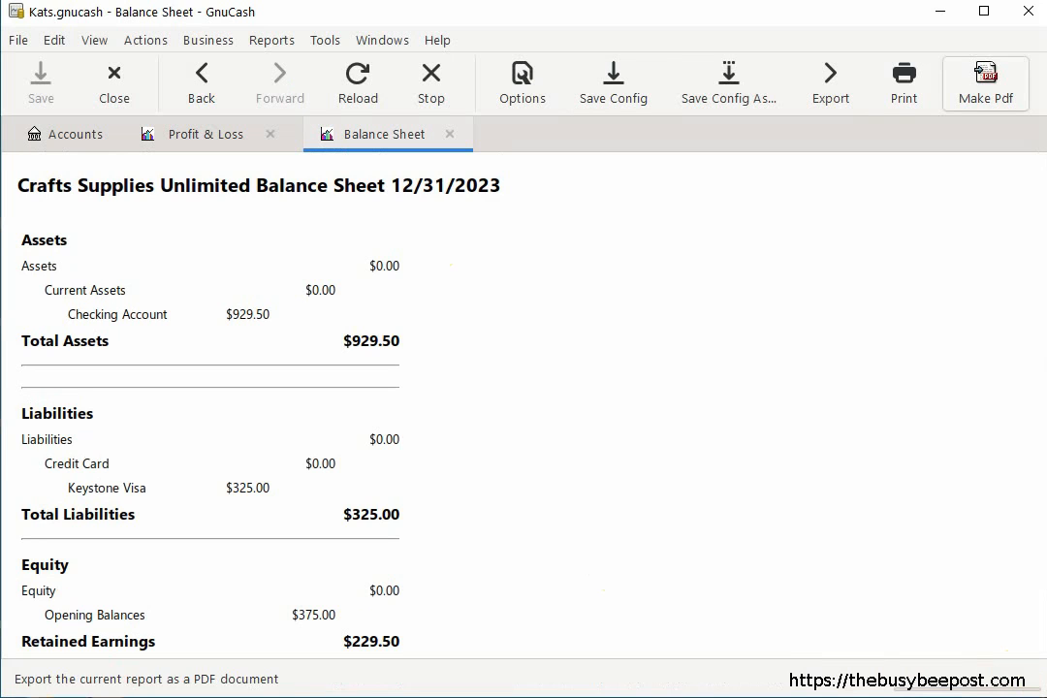
click(985, 82)
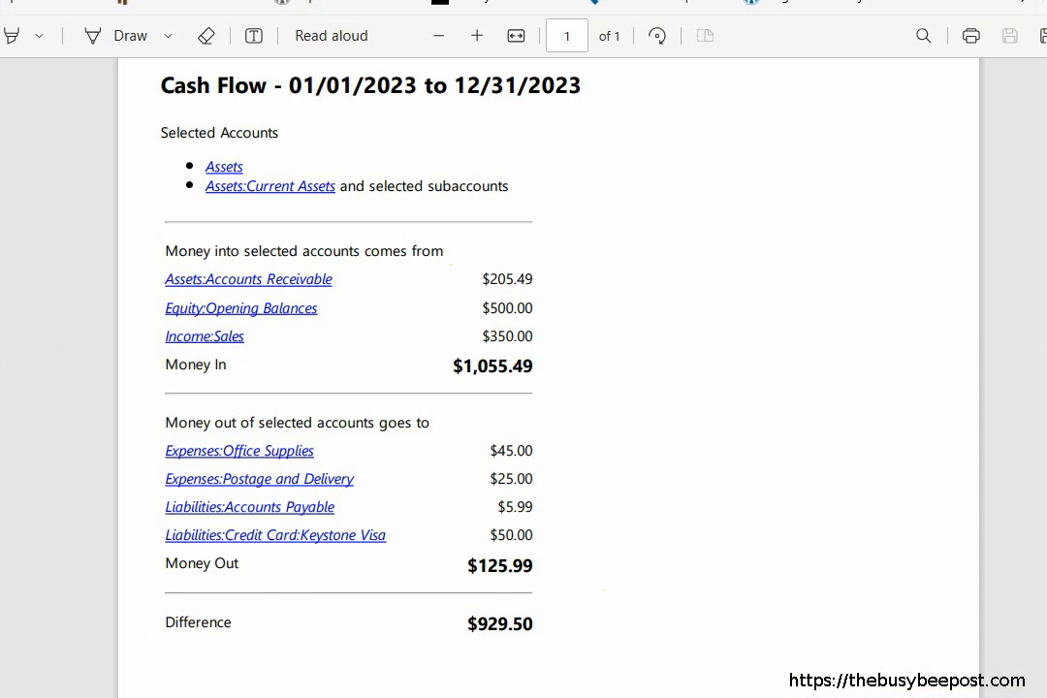